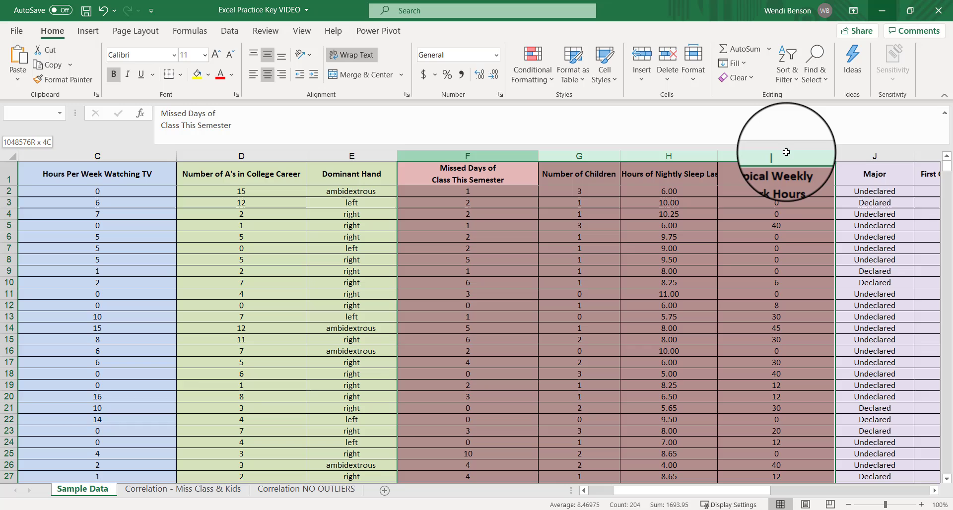
# View the Miss Class & Kids chart and the no-outliers chart, then return to Correlation Tables.
pyautogui.scroll(-3)
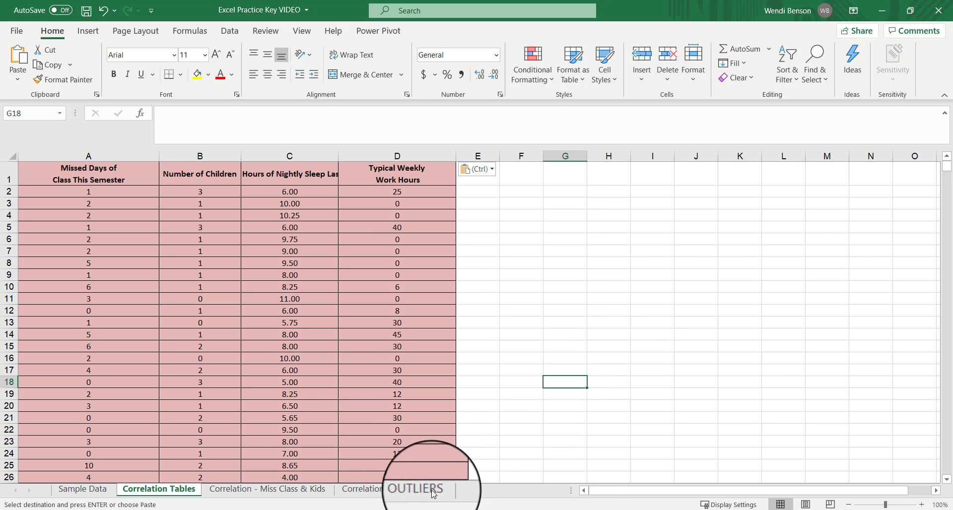
pyautogui.click(389, 490)
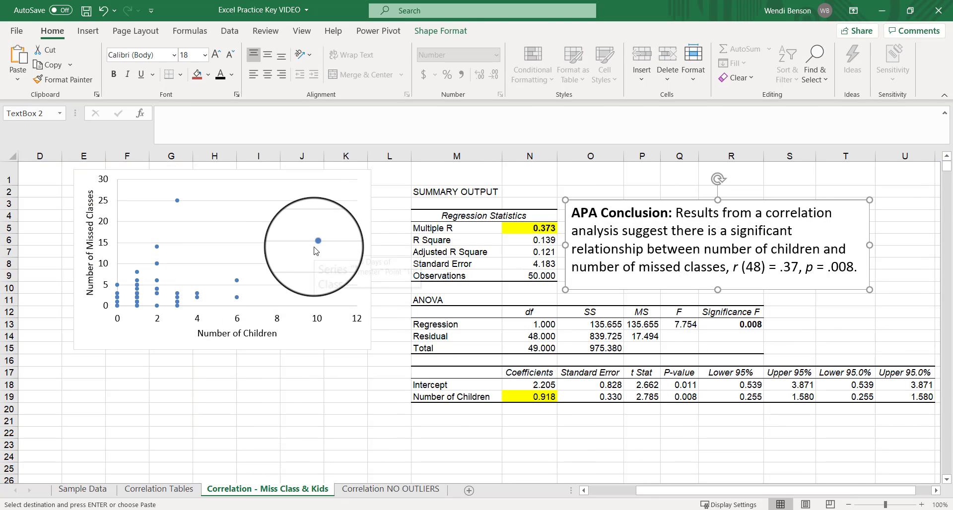
pyautogui.moveTo(177, 203)
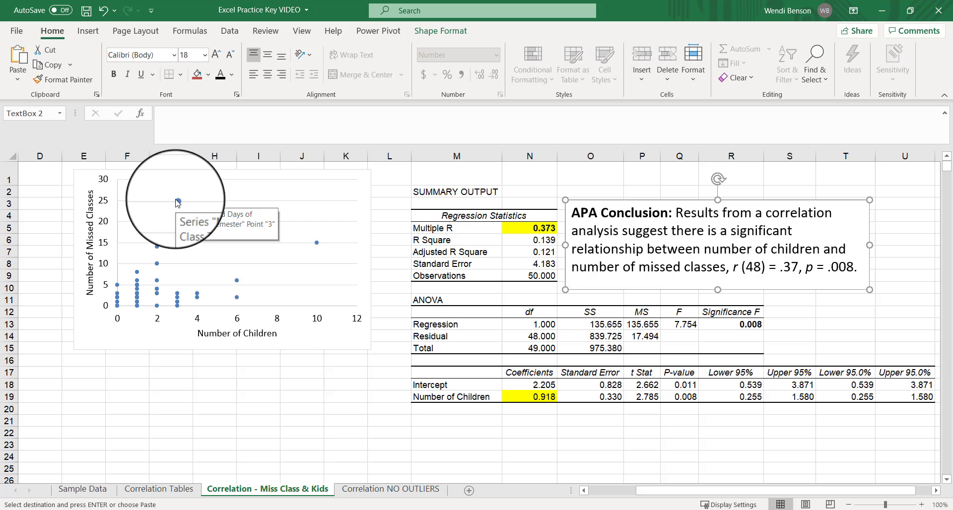
pyautogui.click(390, 489)
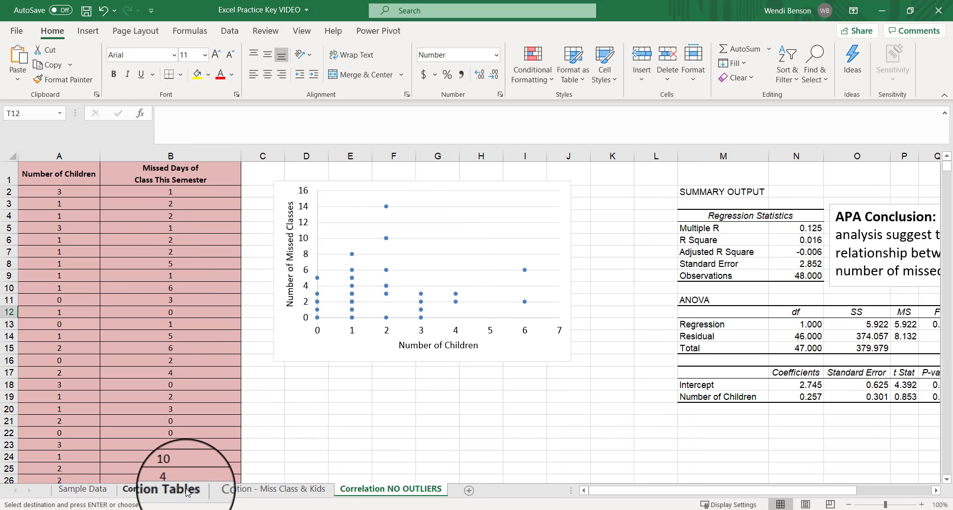
pyautogui.click(159, 490)
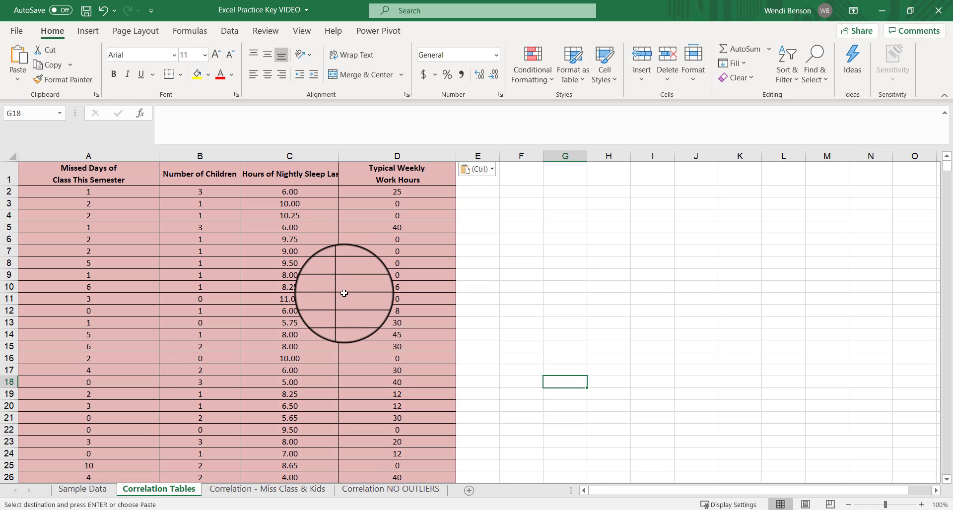
pyautogui.scroll(-3)
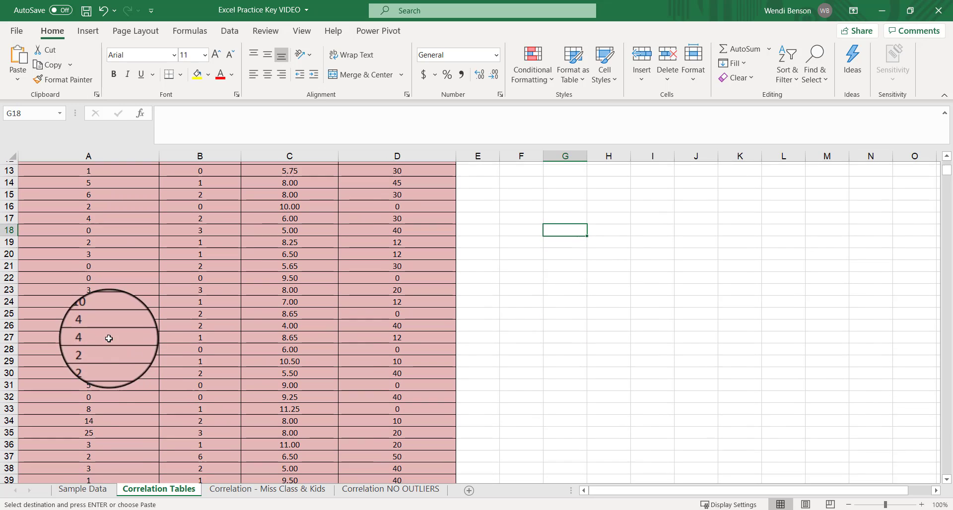
# Delete the row with 25 missed days and 3 children, shifting cells up.
pyautogui.click(89, 430)
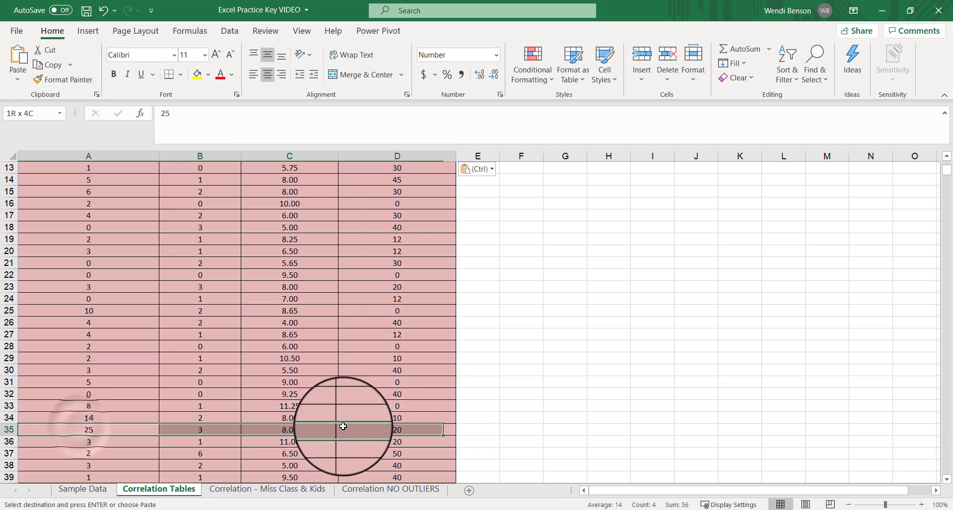
pyautogui.rightClick(343, 427)
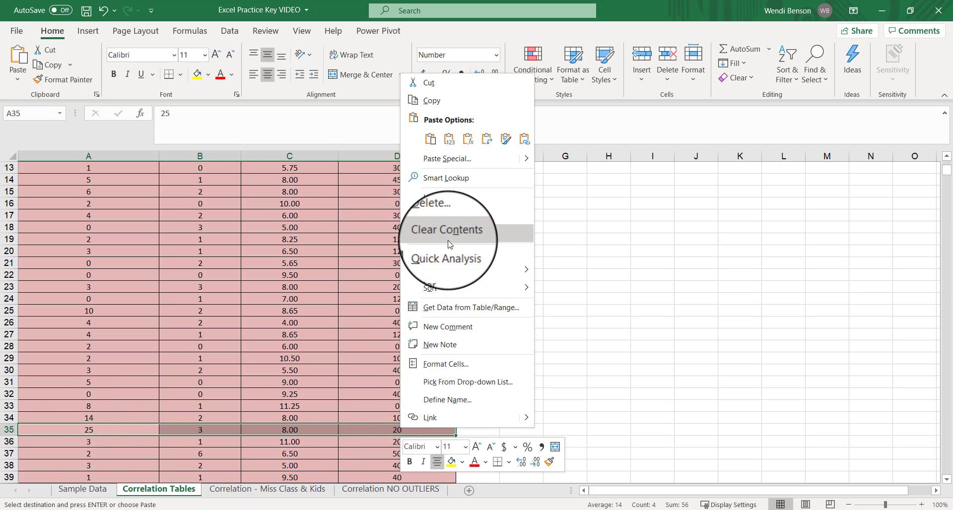
pyautogui.click(431, 202)
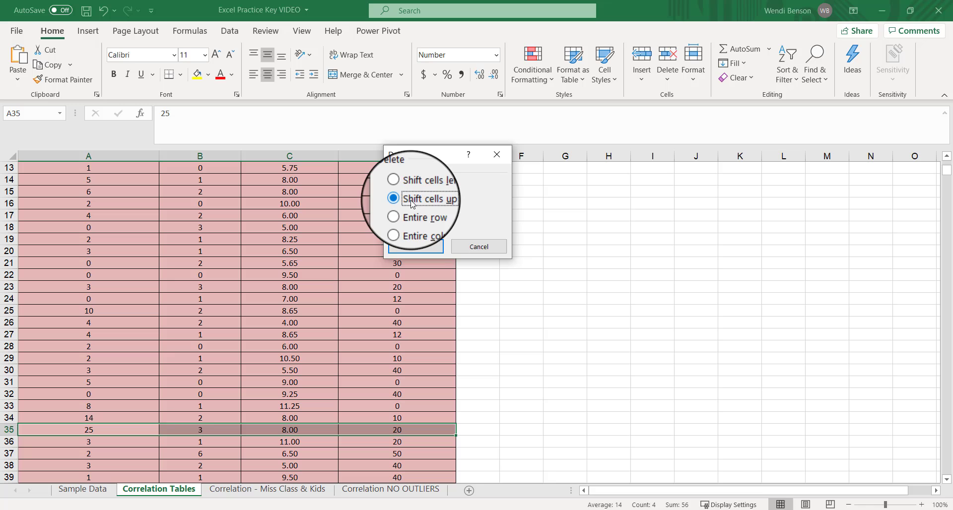
pyautogui.click(415, 247)
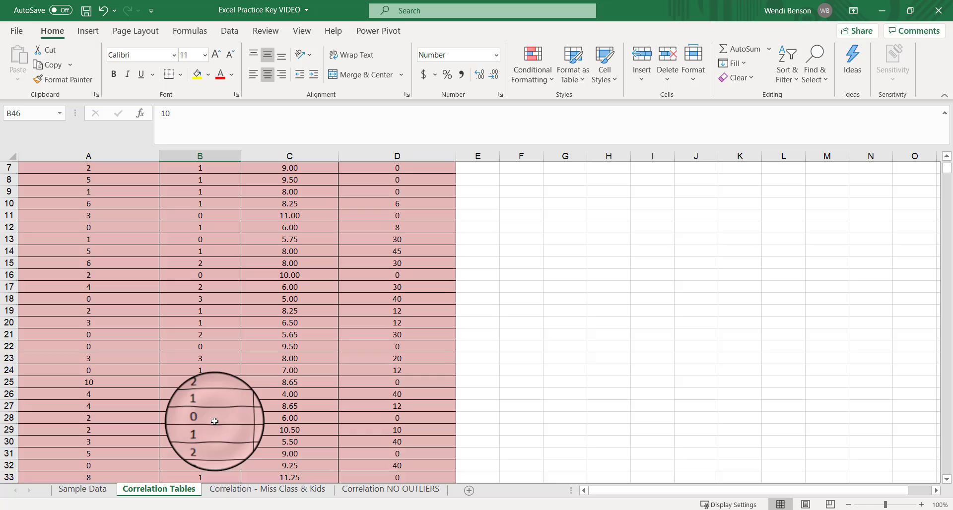
# Delete the row with 15 missed days and 10 children, shifting cells up.
pyautogui.scroll(-3)
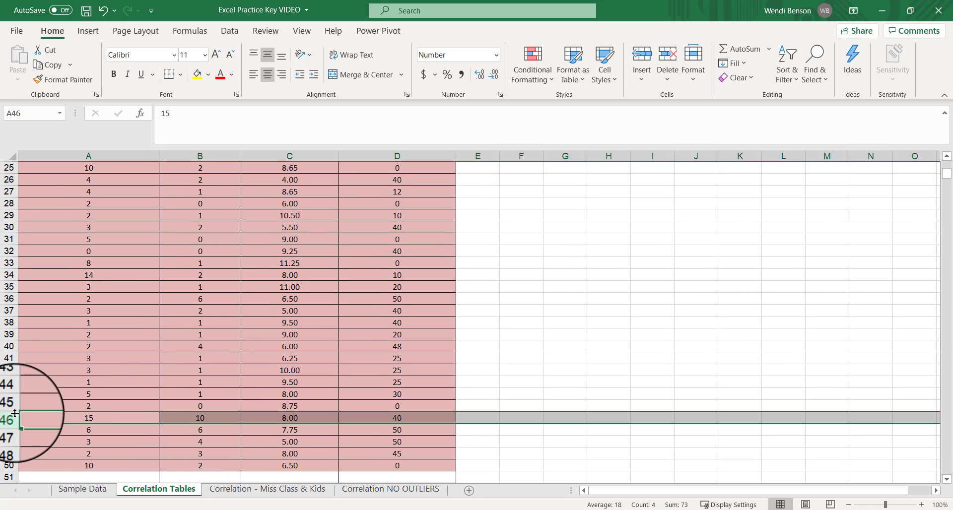
pyautogui.rightClick(89, 418)
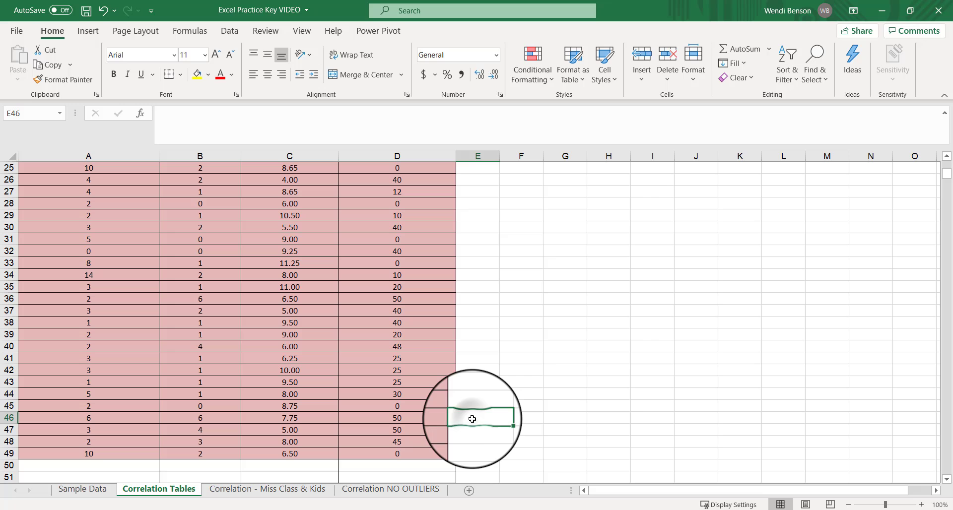
pyautogui.click(397, 430)
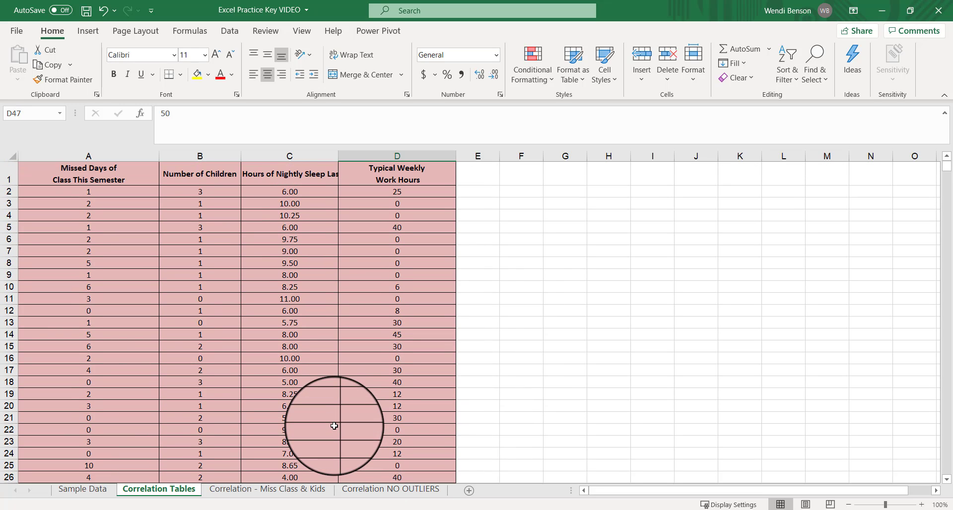
pyautogui.scroll(-3)
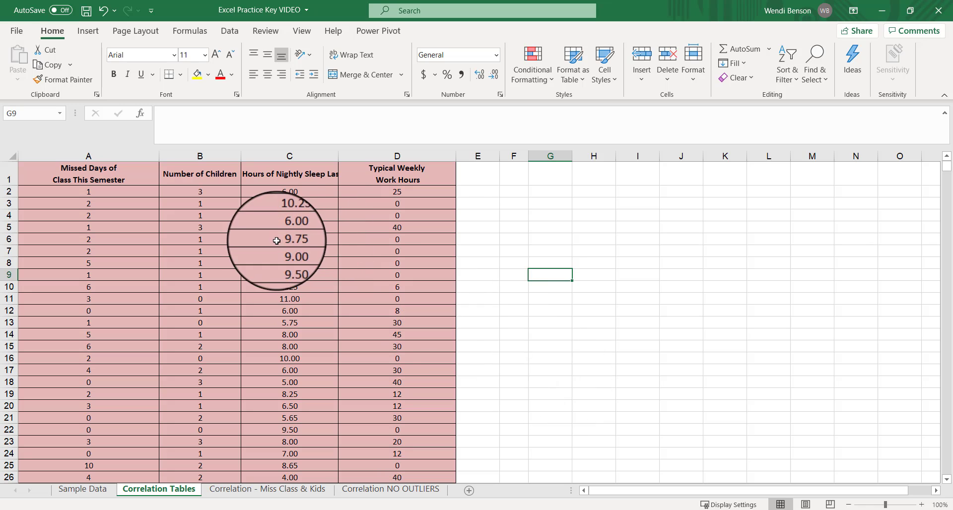
# Check the Children, Work Hours and Missed Days header cells at the top.
pyautogui.click(200, 173)
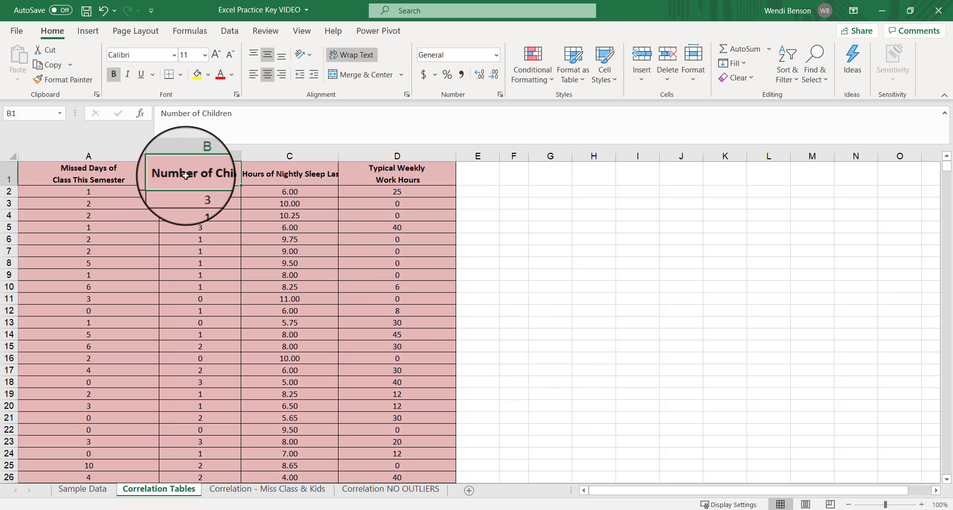
pyautogui.click(289, 176)
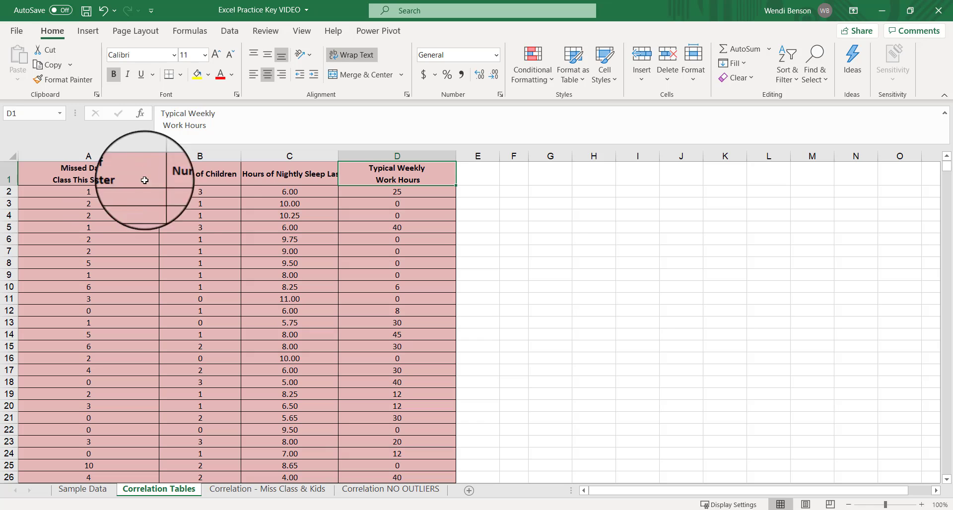
pyautogui.click(88, 173)
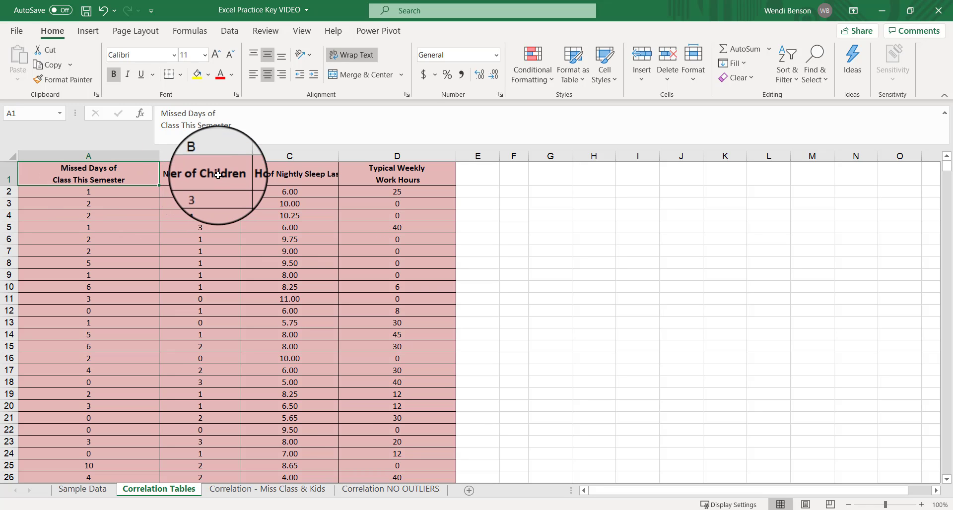
pyautogui.click(206, 173)
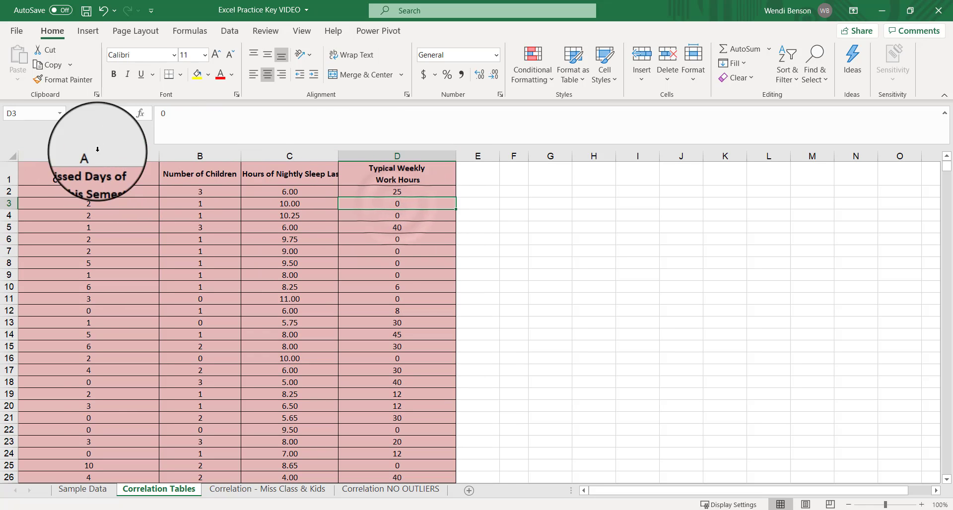
# Run Data Analysis Correlation on $A$1:$D$49 with labels, outputting the matrix at $G$3.
pyautogui.click(229, 31)
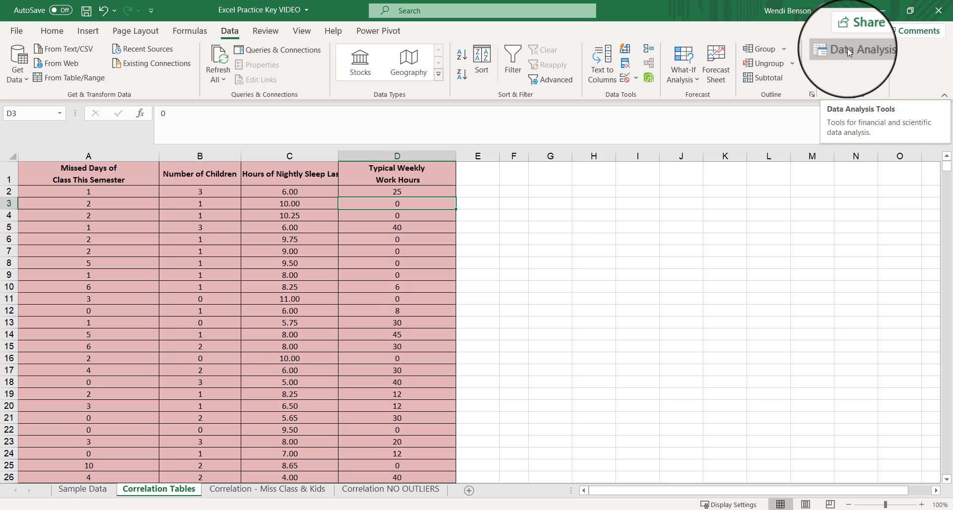
pyautogui.click(851, 49)
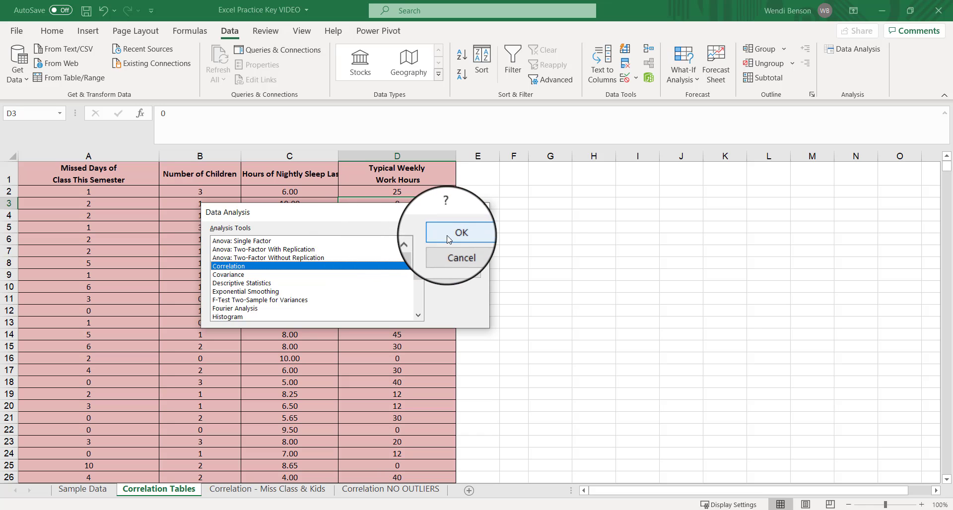
pyautogui.click(460, 232)
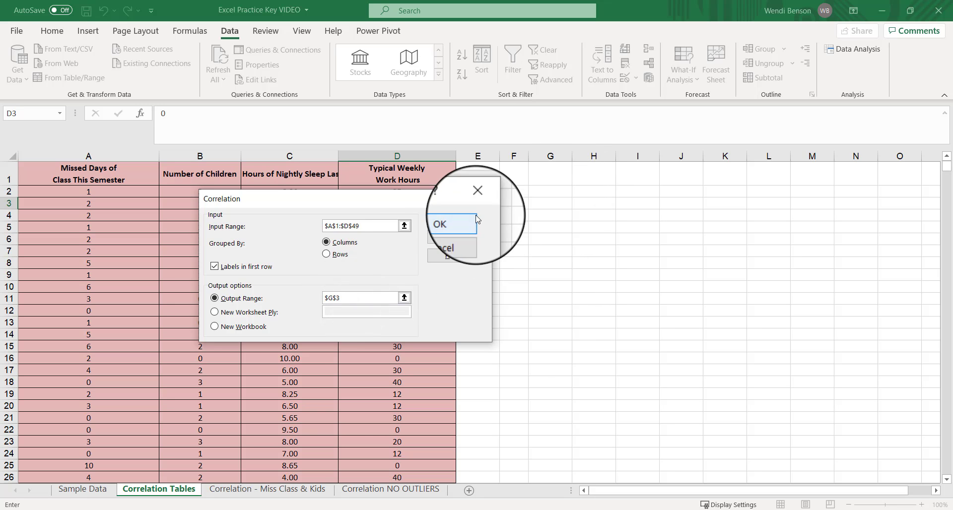
pyautogui.click(439, 225)
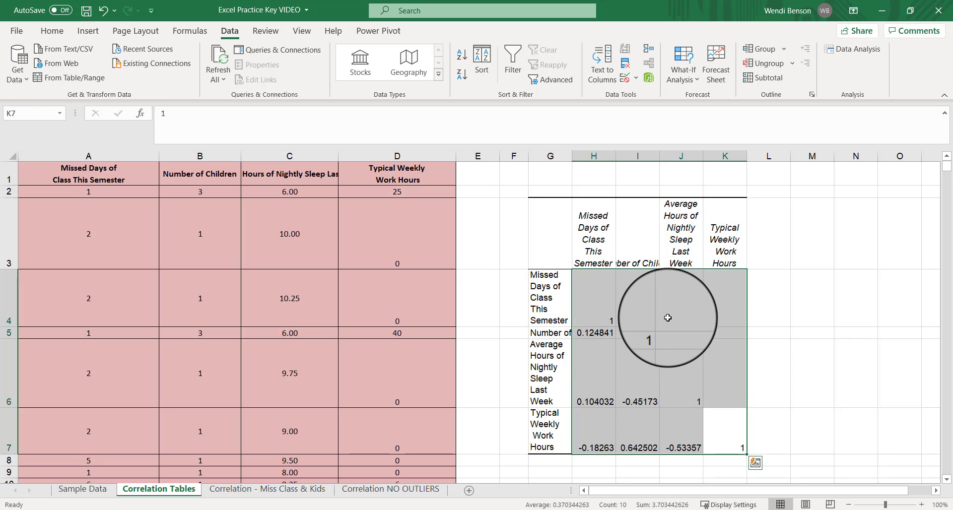
# Format the matrix coefficients as Number with 2 decimal places.
pyautogui.rightClick(668, 317)
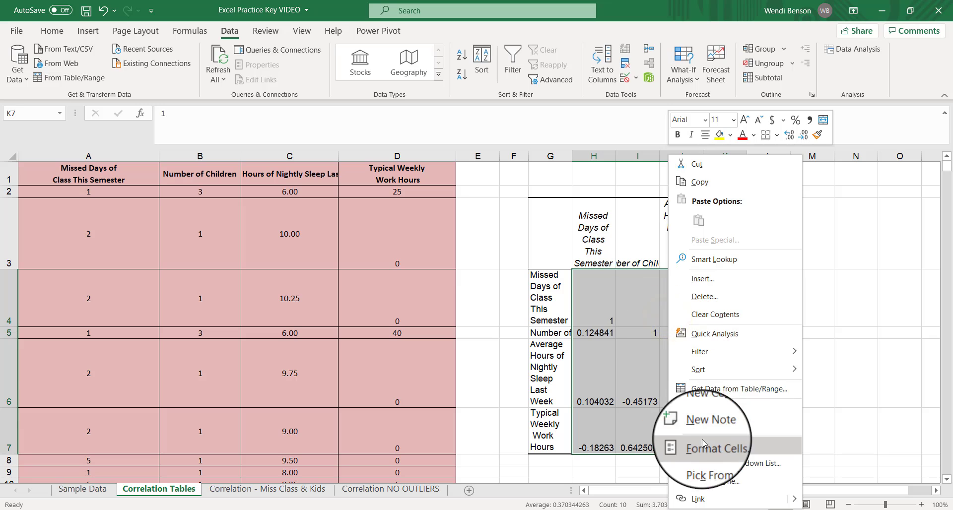
pyautogui.click(716, 449)
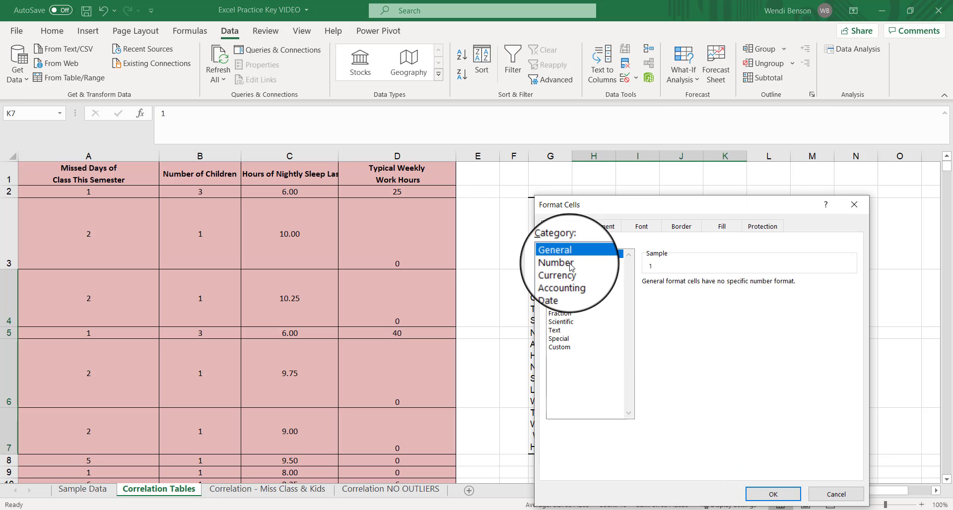
pyautogui.click(560, 262)
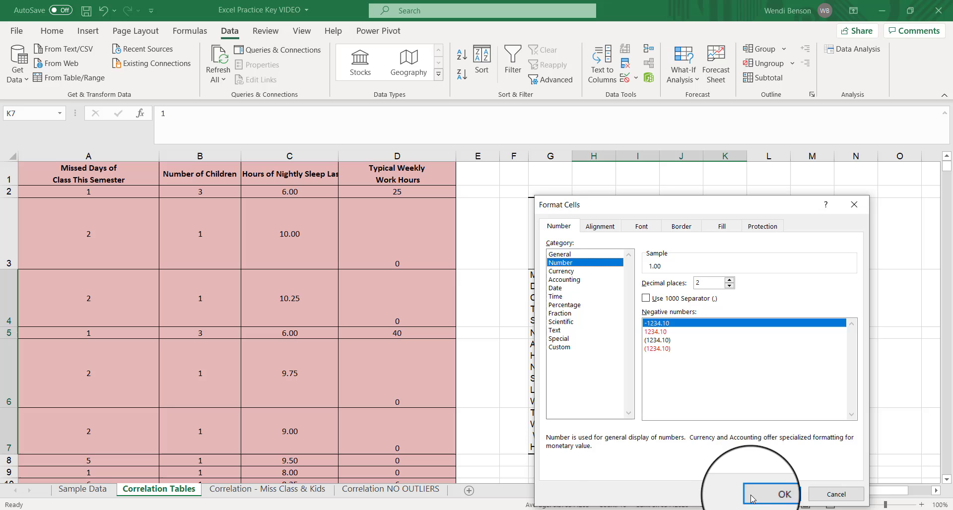
pyautogui.click(785, 493)
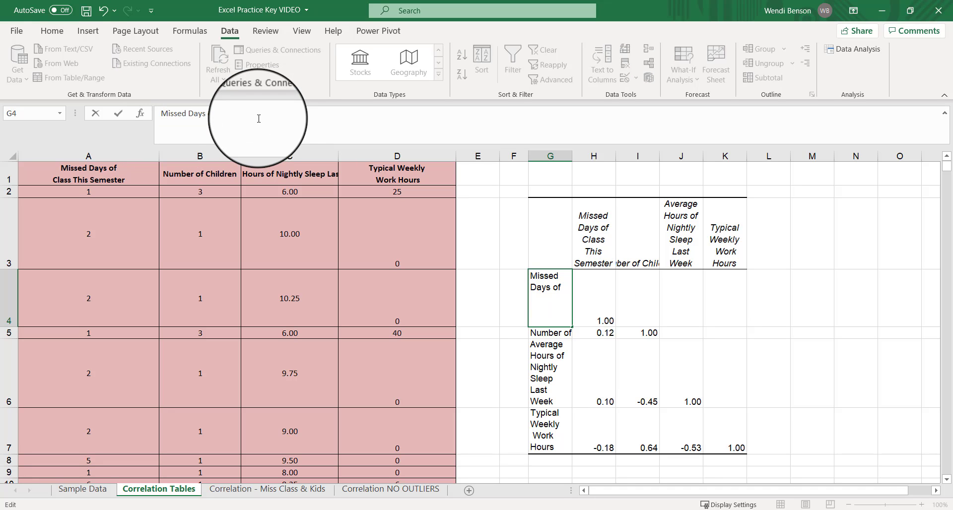
# Relabel rows 1. Missed Days of Class to 4. Weekly Work Hours and number the column headers 1–4.
pyautogui.write('Class')
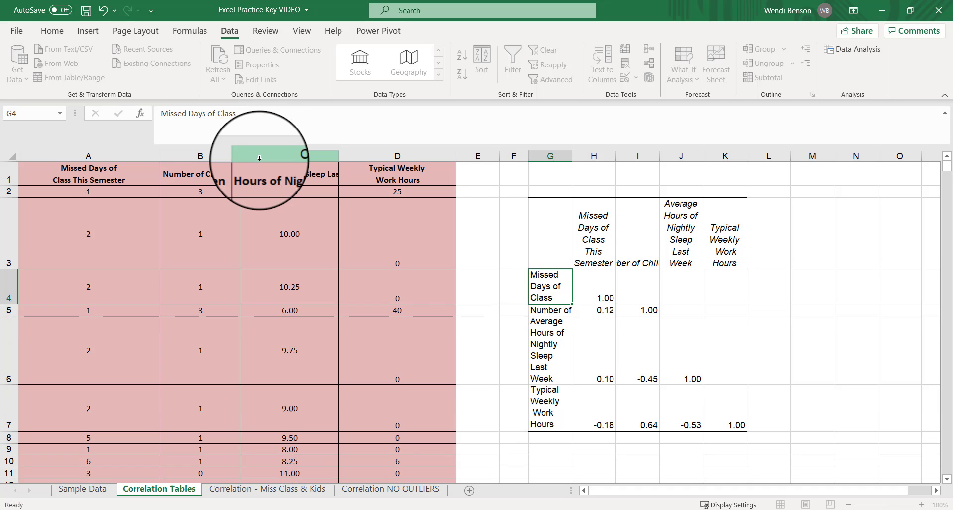
pyautogui.click(550, 310)
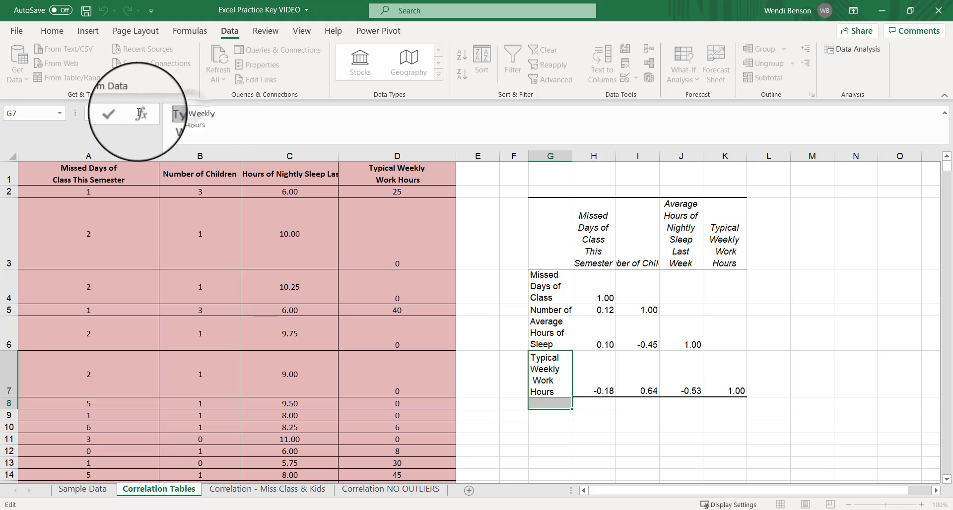
pyautogui.write('Weekly Work Hours')
pyautogui.click(550, 287)
pyautogui.write('1. ')
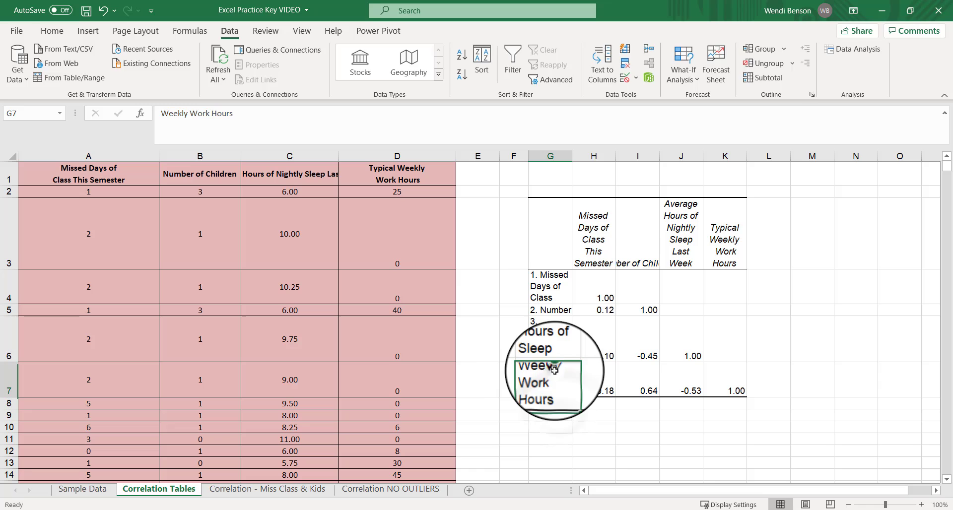
pyautogui.write('4.')
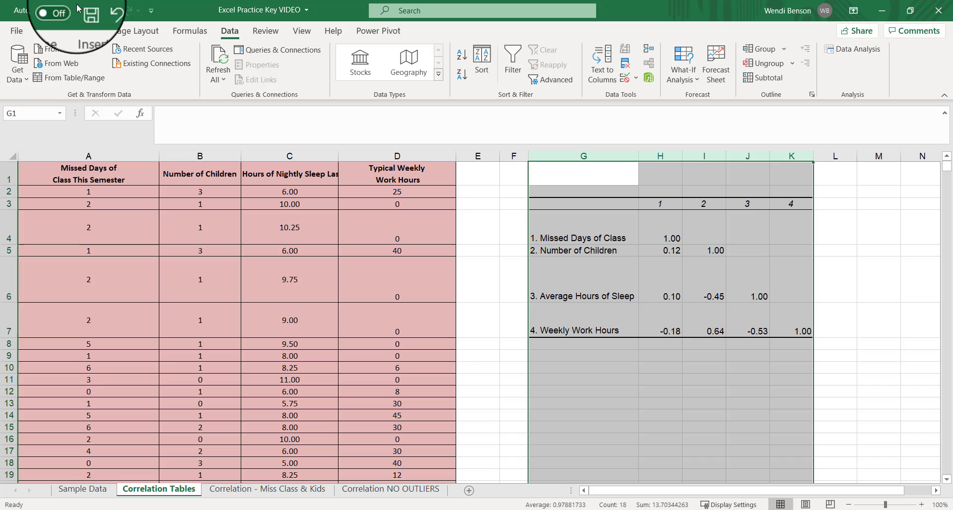
# Undo the row-height change so the table rows are compact again.
pyautogui.click(687, 64)
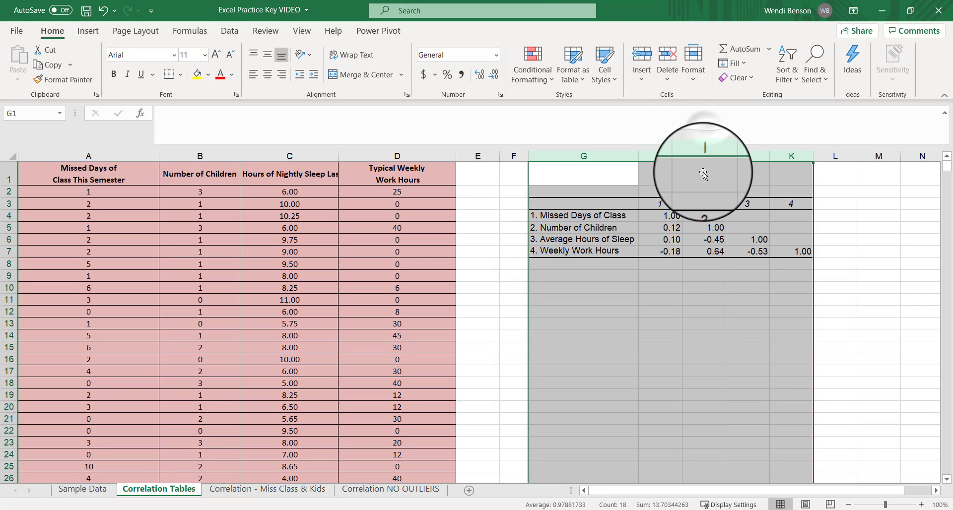
pyautogui.click(703, 323)
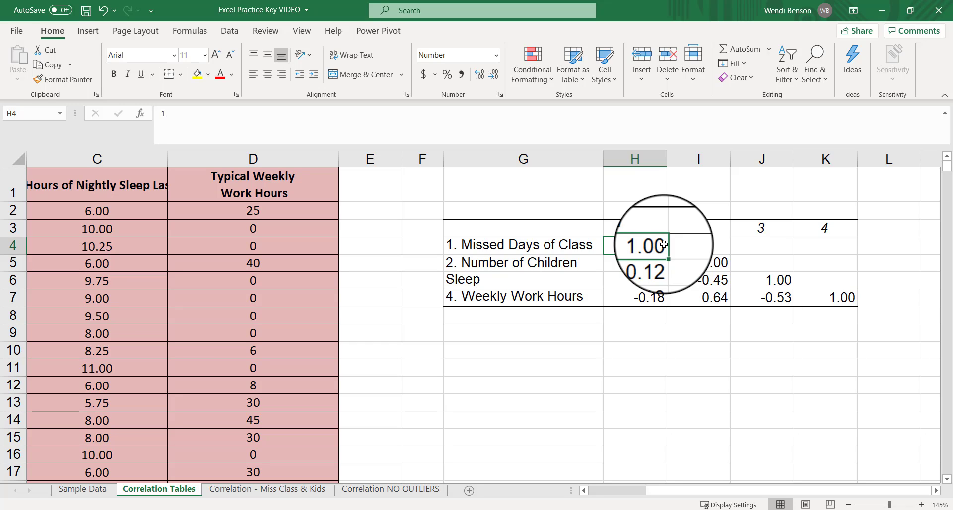
# Clear the 1.00 self-correlations for missed days and children from the diagonal.
pyautogui.click(698, 262)
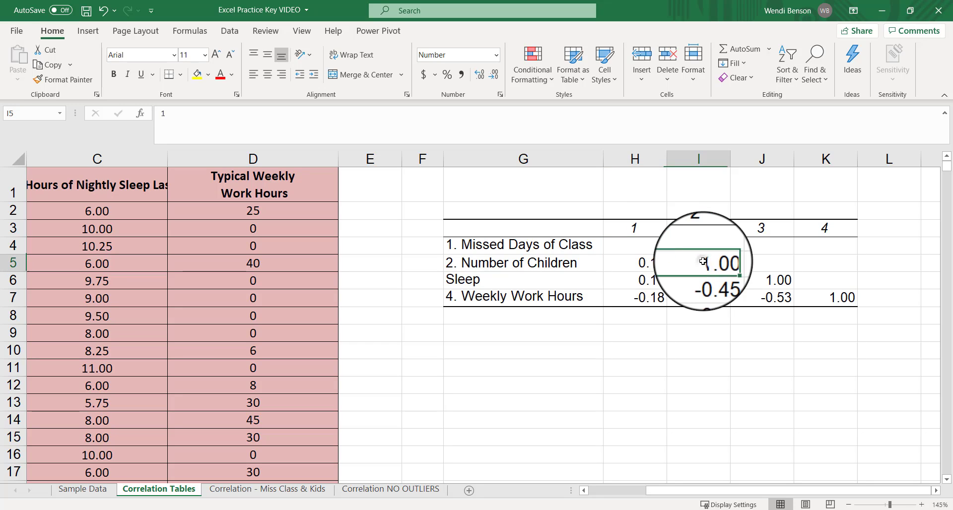
pyautogui.click(825, 297)
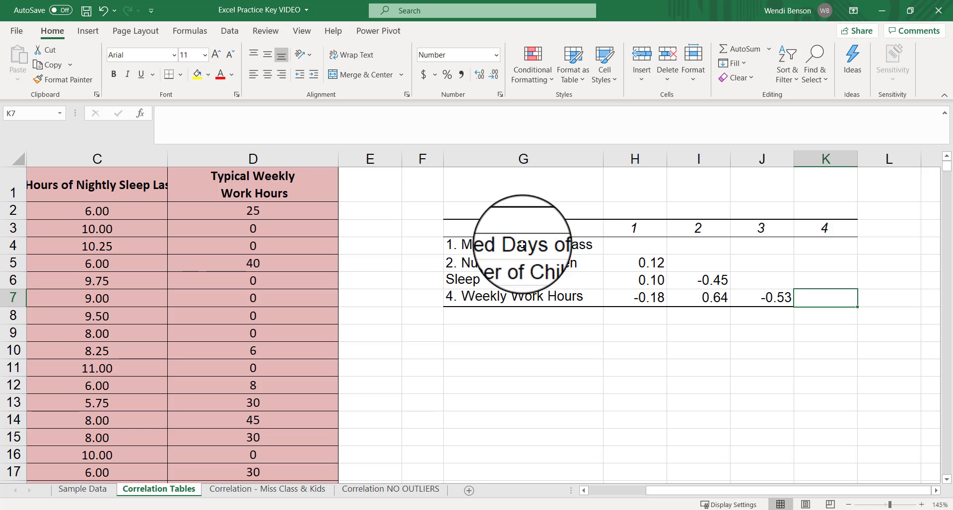
pyautogui.moveTo(459, 275)
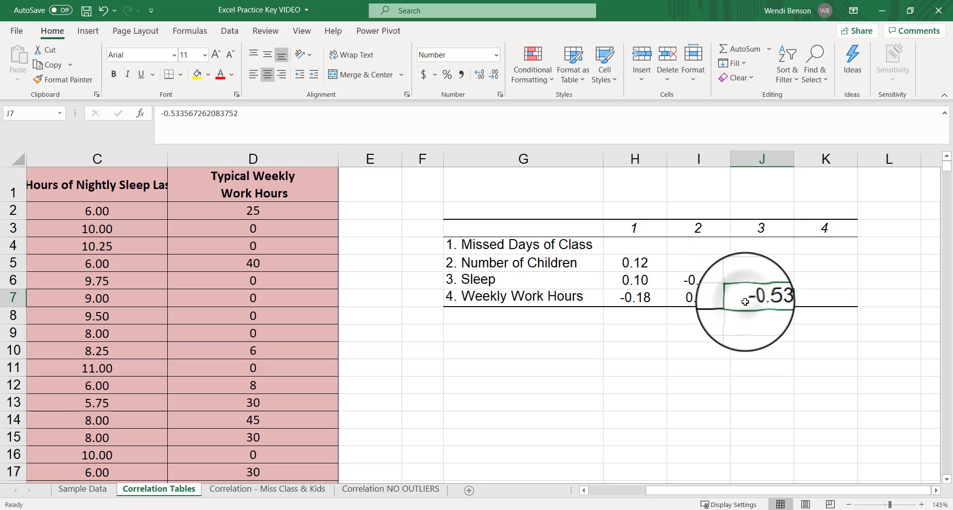
pyautogui.click(634, 297)
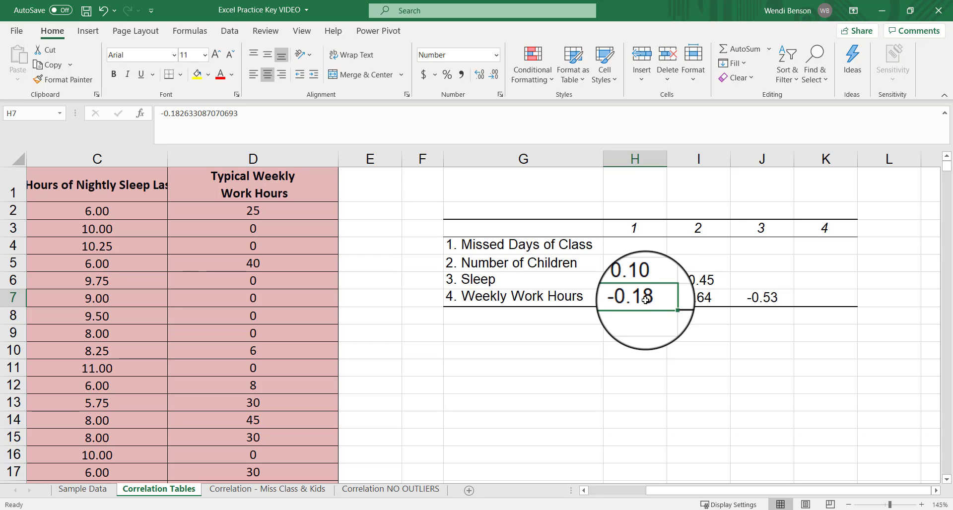
pyautogui.click(634, 280)
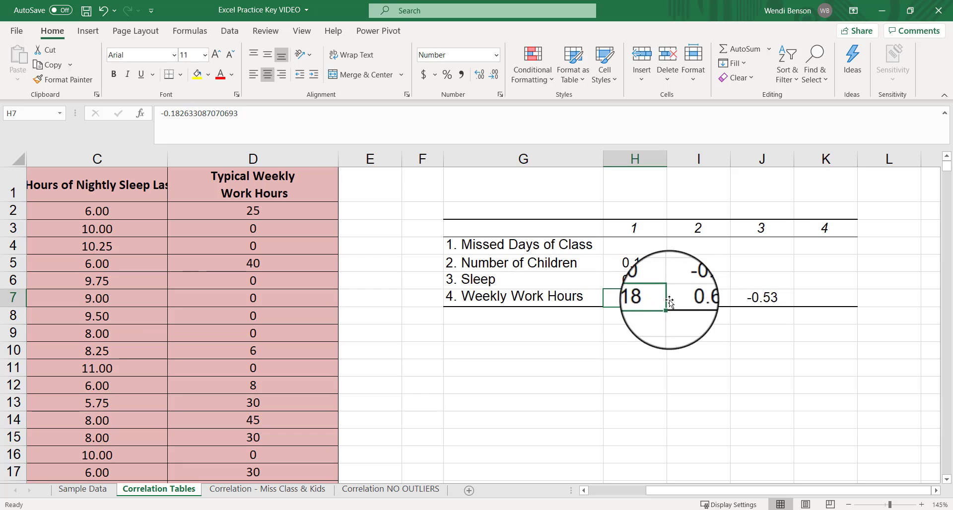
pyautogui.click(698, 297)
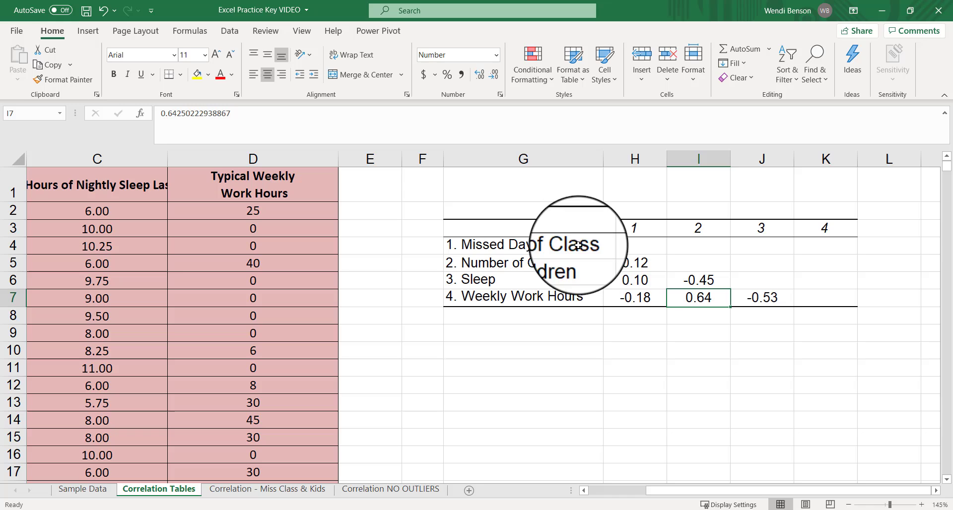
pyautogui.moveTo(529, 290)
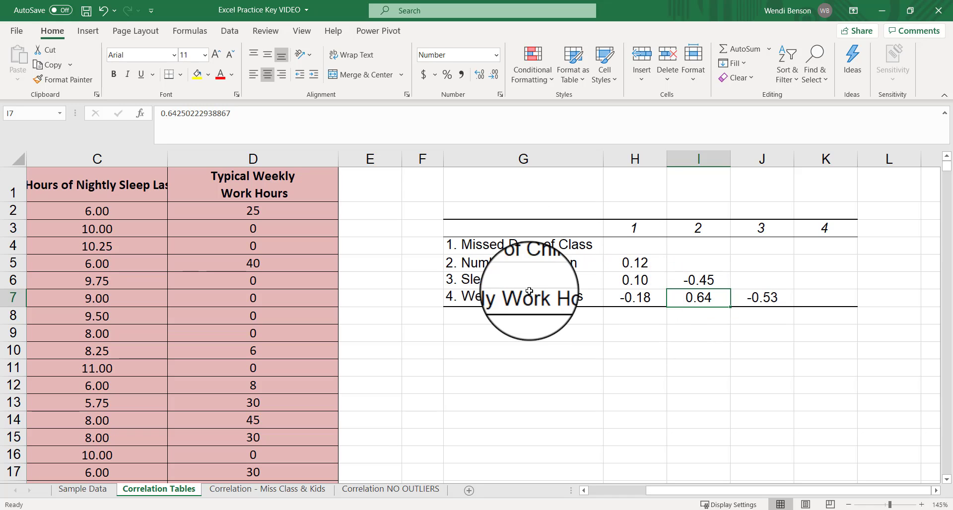
pyautogui.moveTo(693, 232)
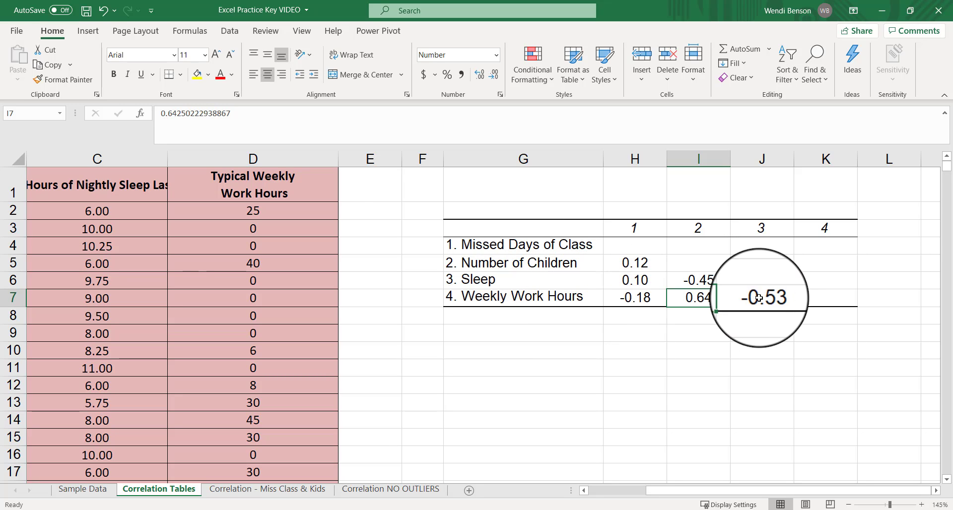
pyautogui.click(760, 298)
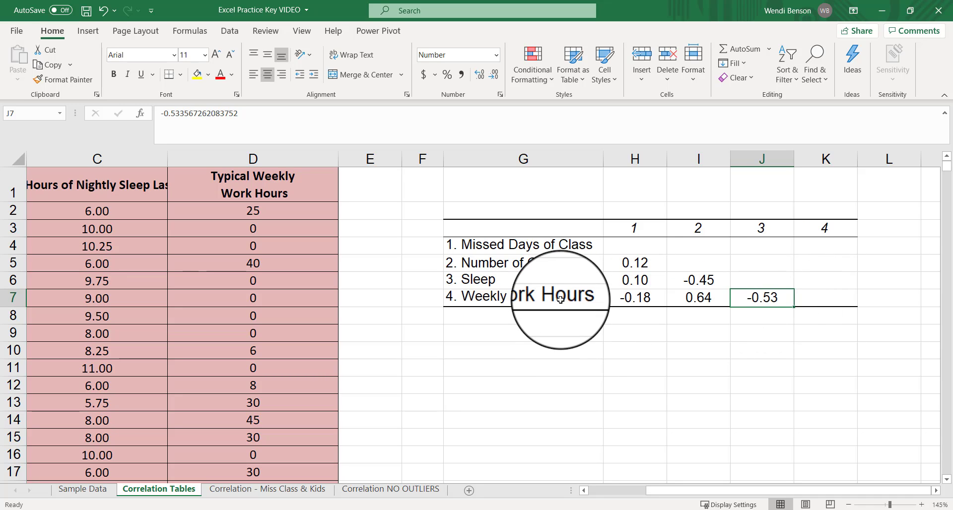
pyautogui.moveTo(785, 304)
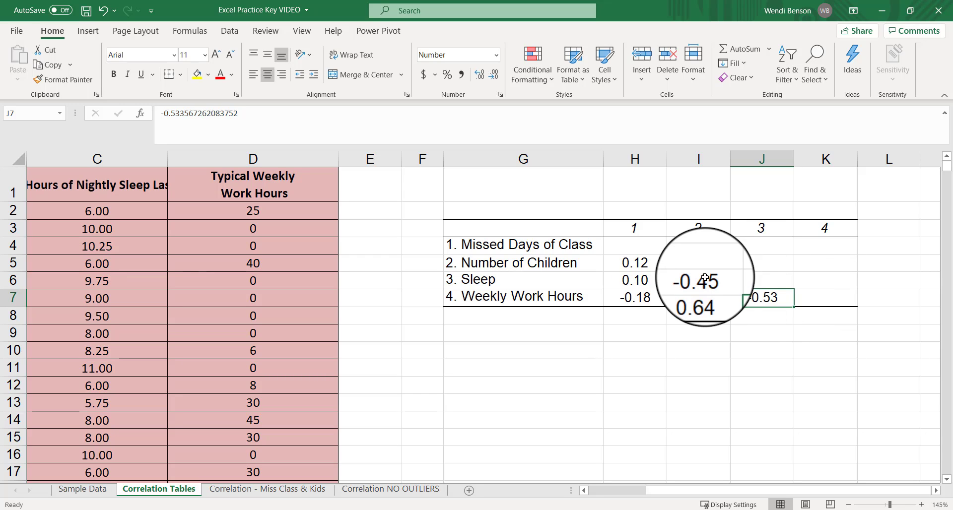
pyautogui.click(698, 281)
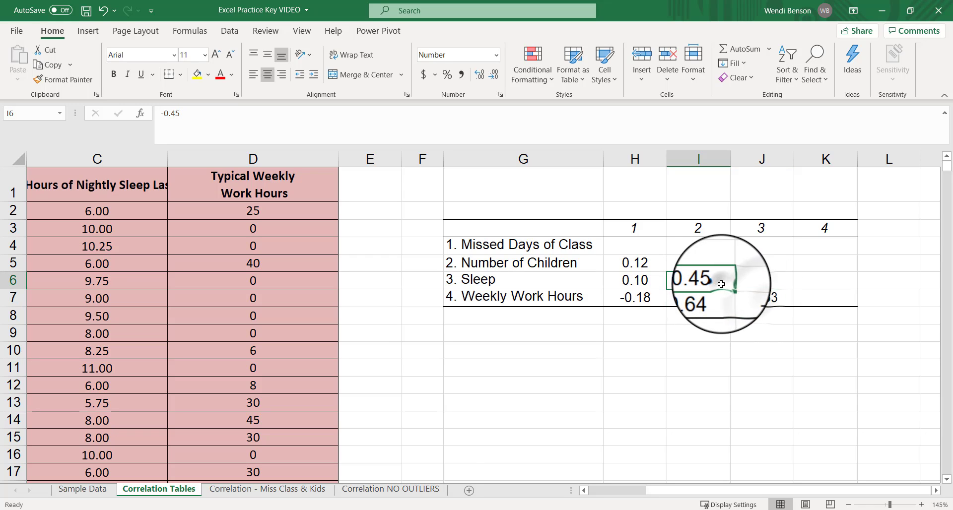
pyautogui.click(635, 264)
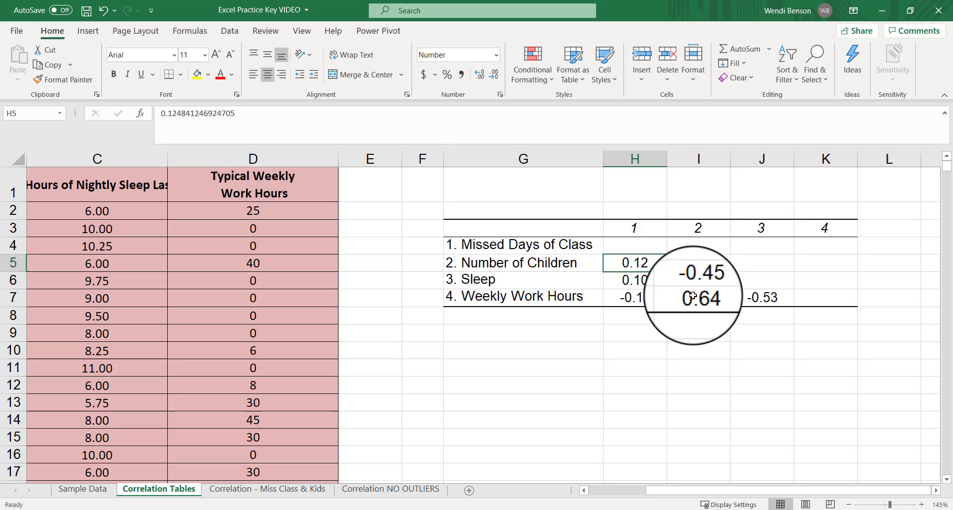
pyautogui.moveTo(692, 397)
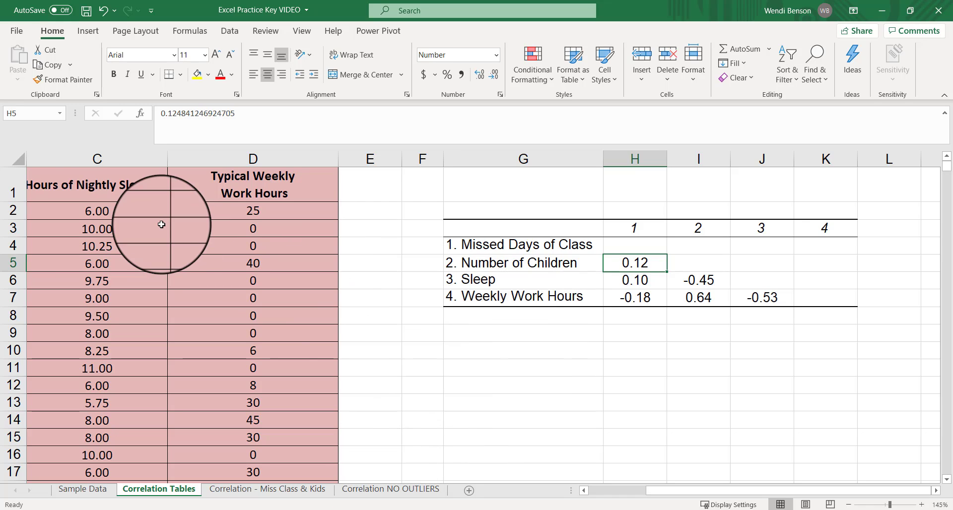
# Copy the critical r values 0.288 and 0.372 for 45 df, then return to the practice workbook.
pyautogui.scroll(-3)
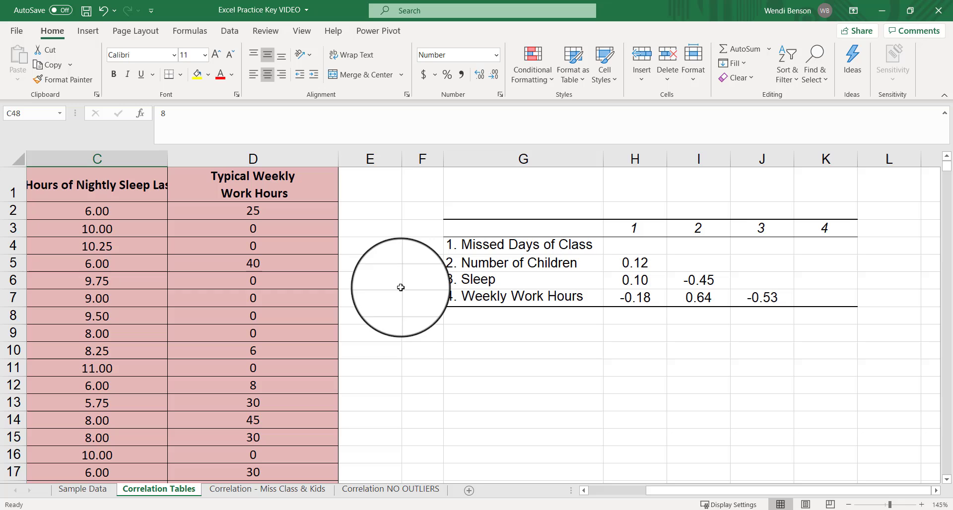
pyautogui.moveTo(426, 453)
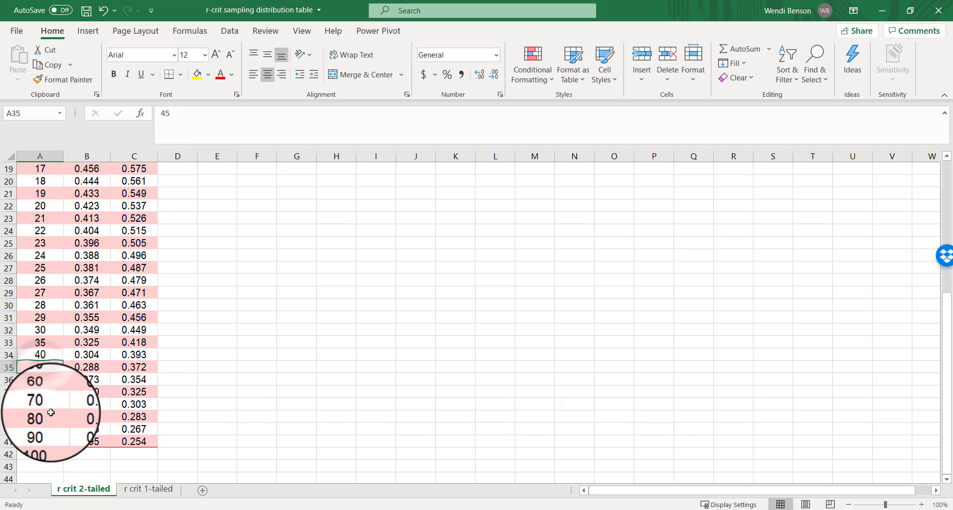
pyautogui.scroll(3)
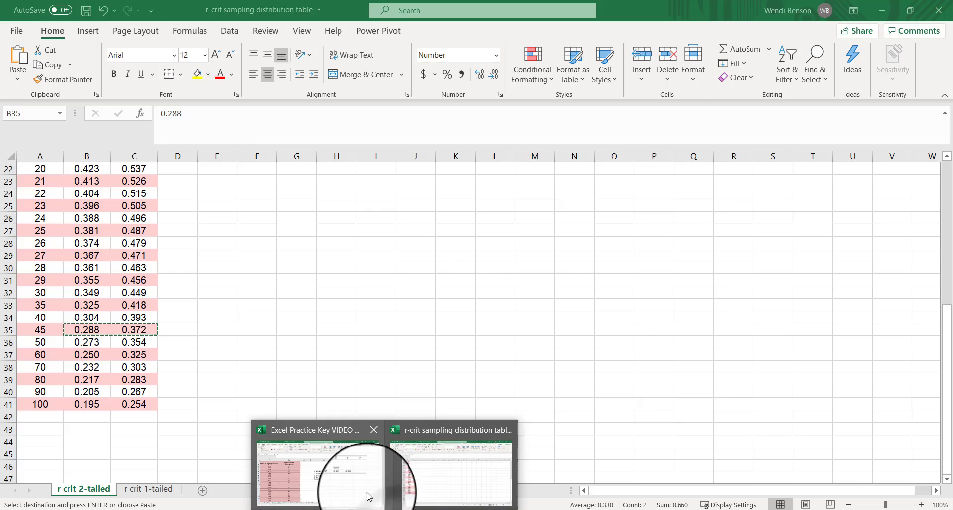
pyautogui.click(310, 429)
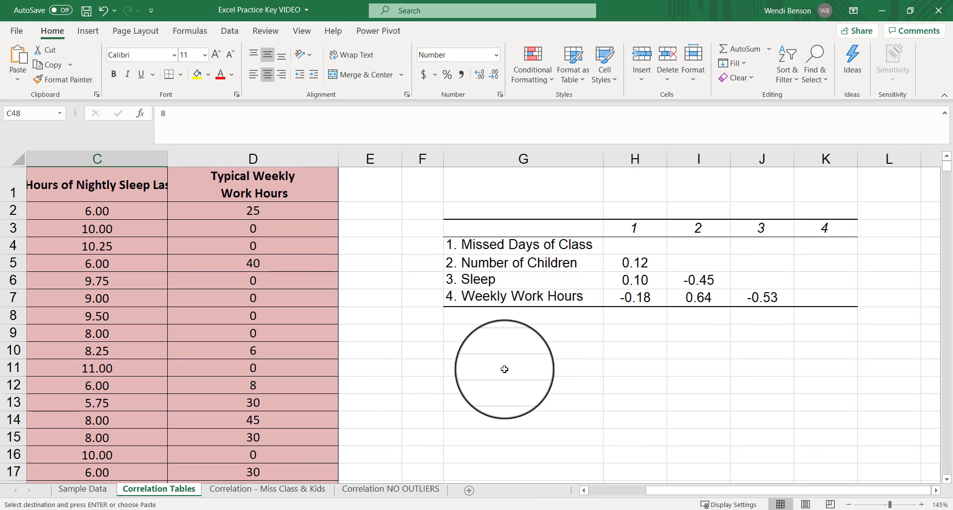
# Enter .05 and .01 in H10:I10 and paste the critical values as values into H11:I11.
pyautogui.click(635, 351)
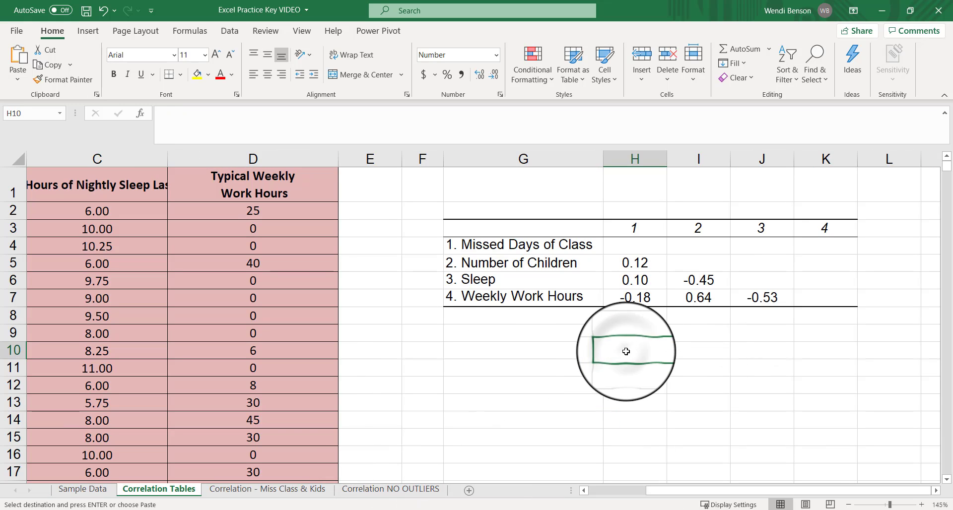
pyautogui.write('.01')
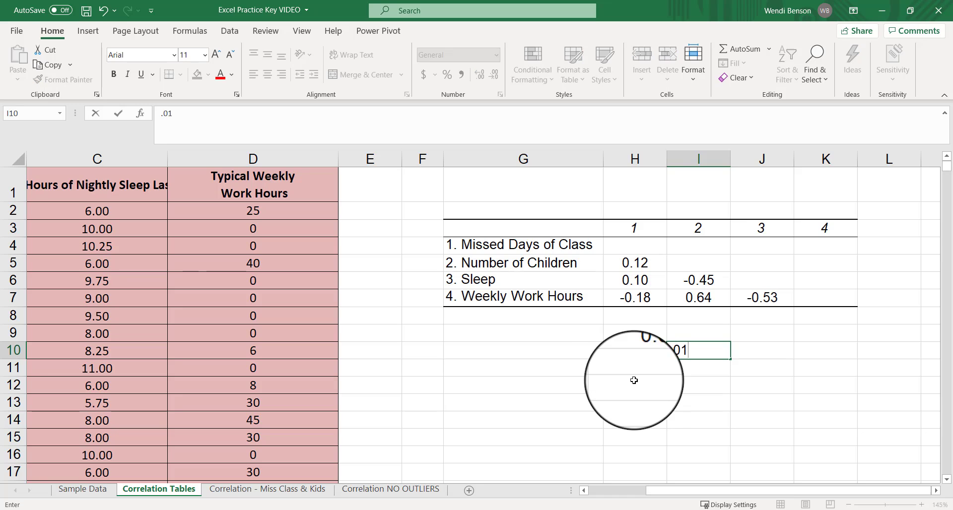
pyautogui.press('enter')
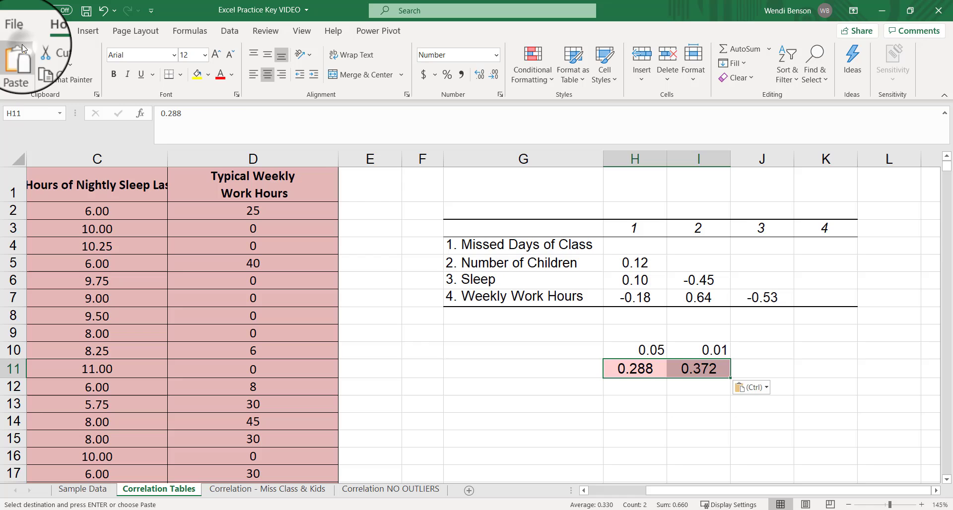
pyautogui.click(763, 387)
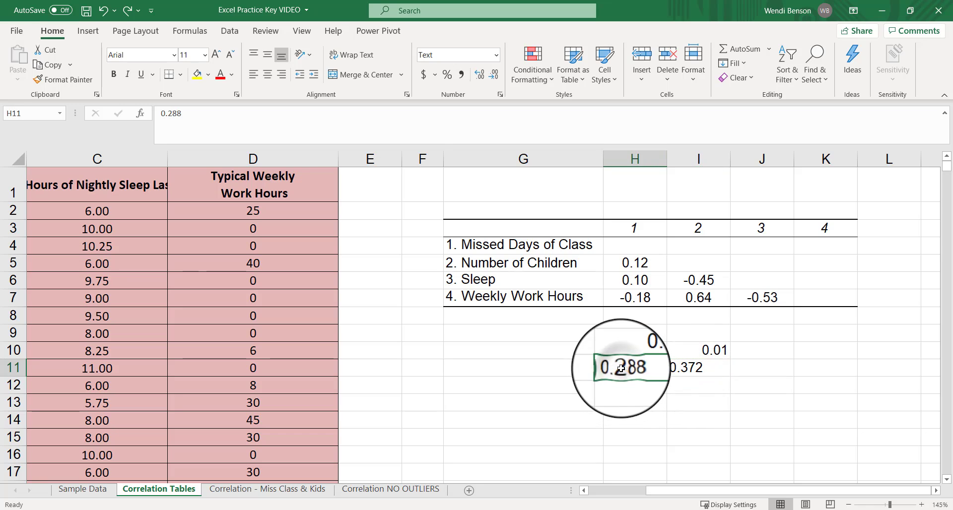
# Set the 0.288 and 0.372 critical value cells to Text format.
pyautogui.click(698, 368)
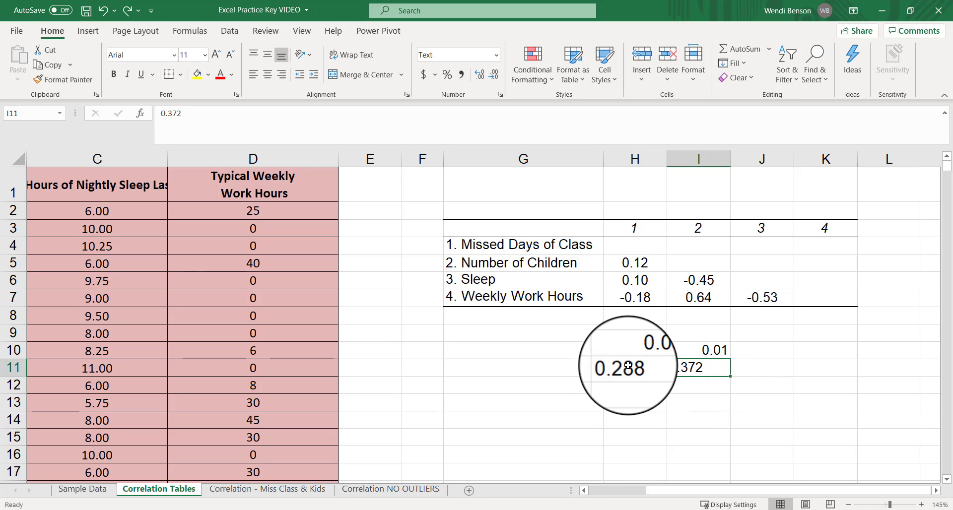
pyautogui.click(634, 368)
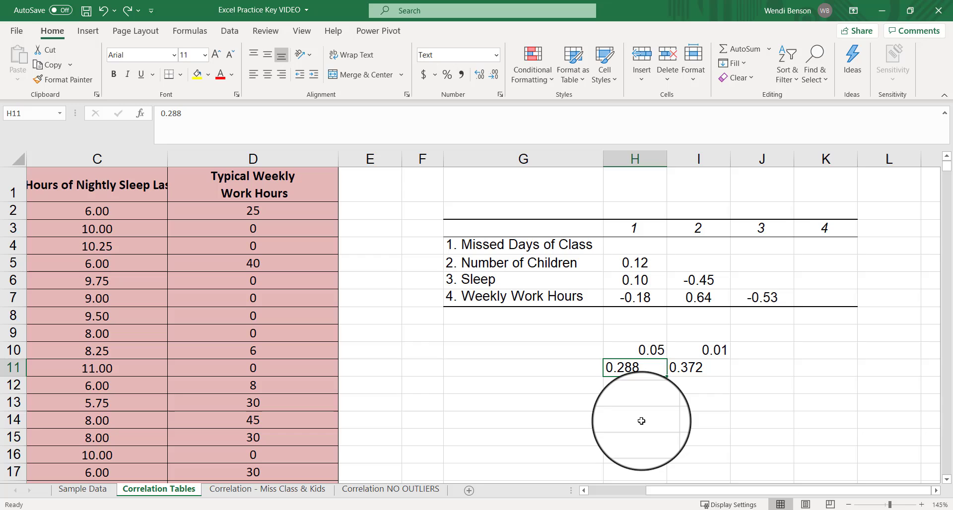
pyautogui.click(698, 367)
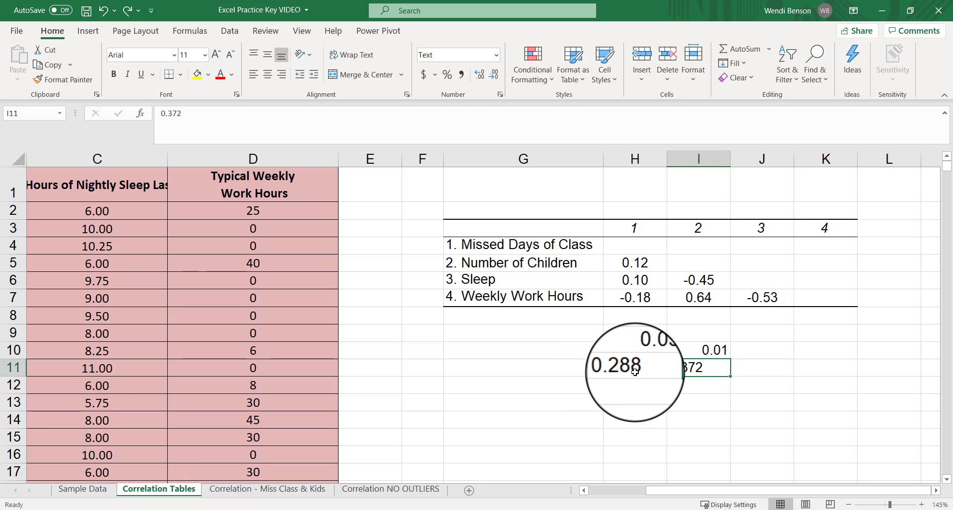
pyautogui.click(698, 385)
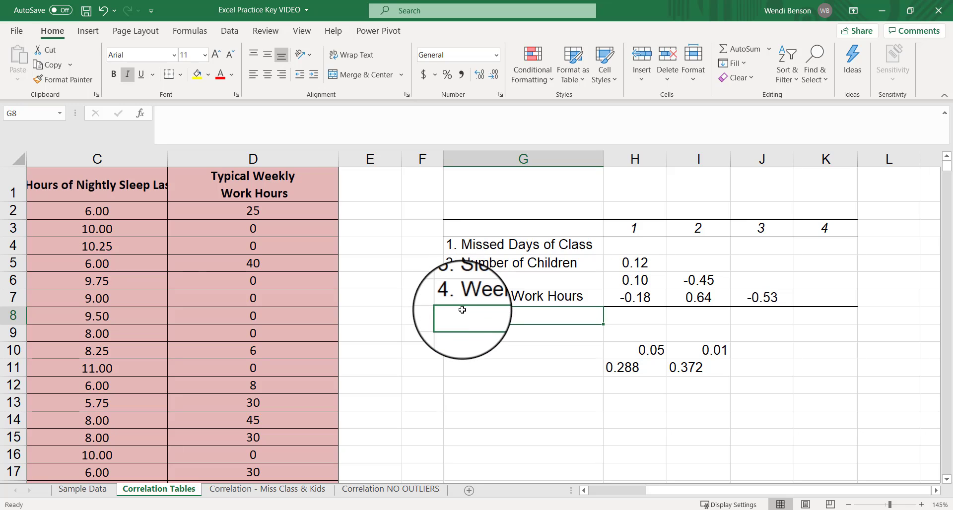
# Write the note 'Note. **p < .01, *p < .05' in G8 with each p italicised.
pyautogui.write('Note.')
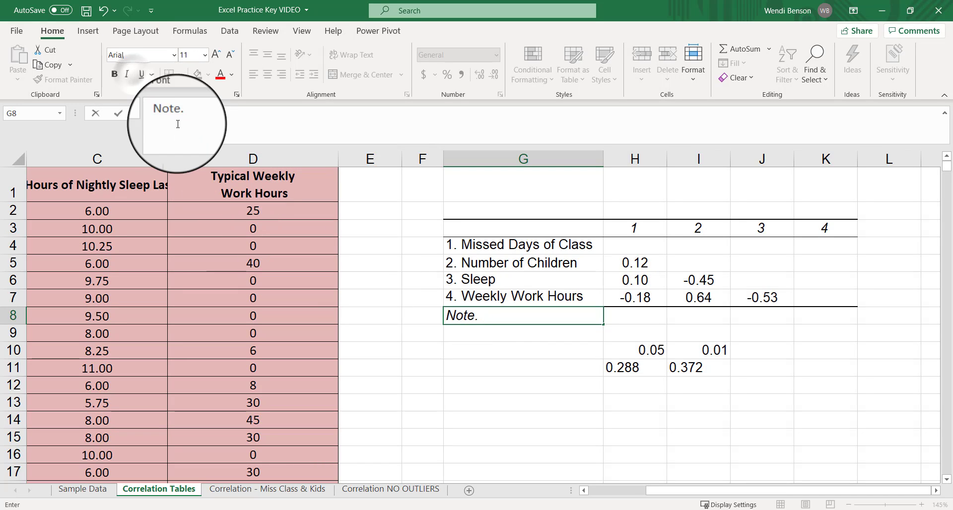
pyautogui.write('**')
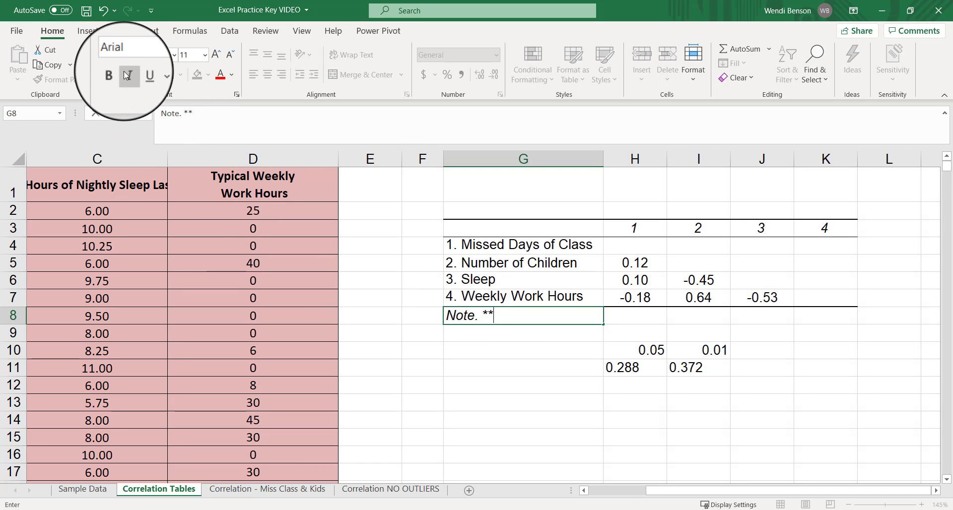
pyautogui.write('p')
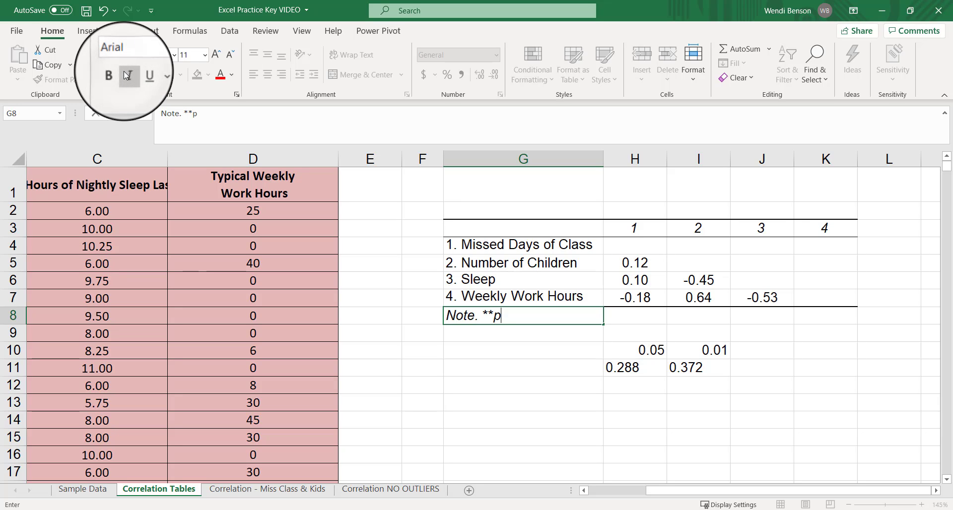
pyautogui.write('<')
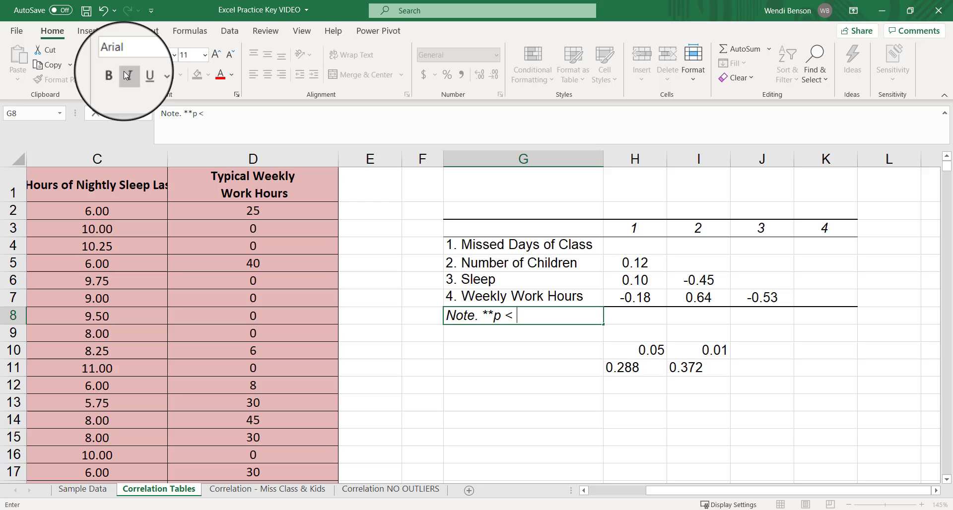
pyautogui.write('.01')
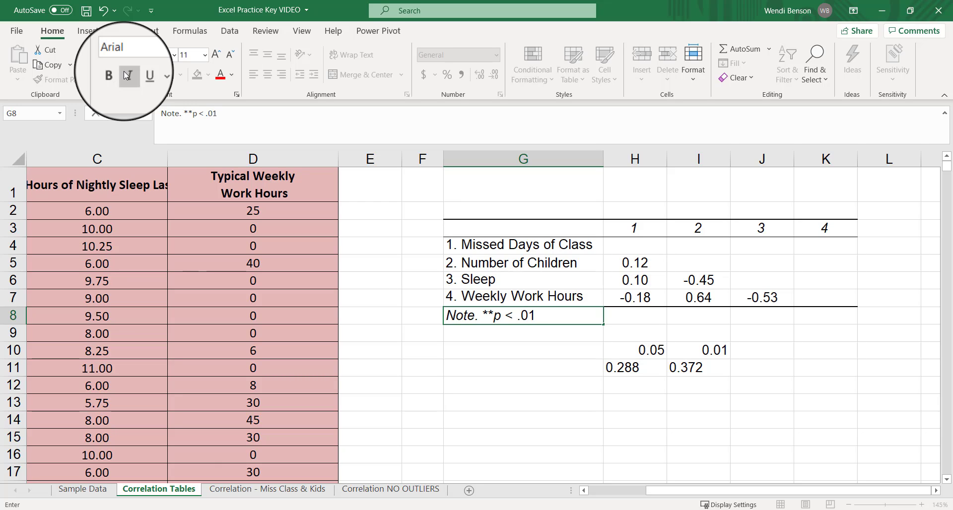
pyautogui.write(', *')
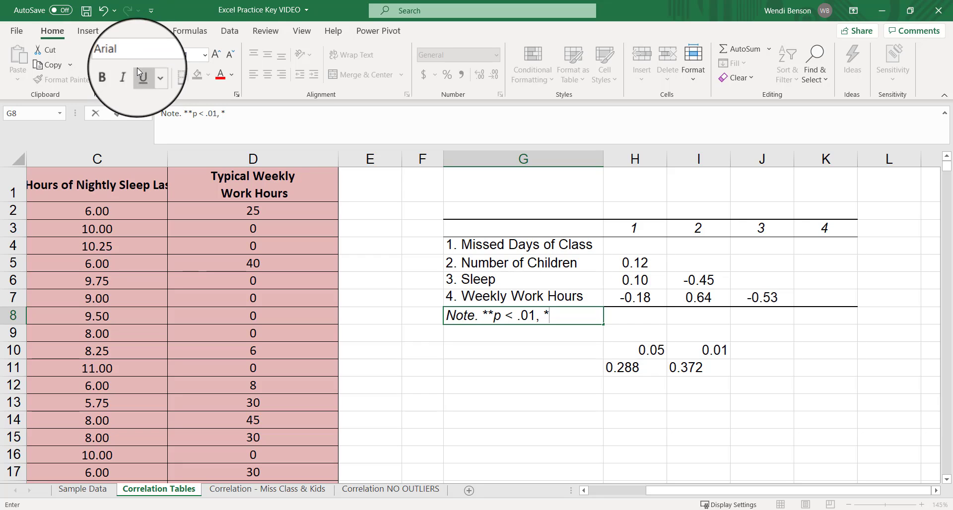
pyautogui.write('p')
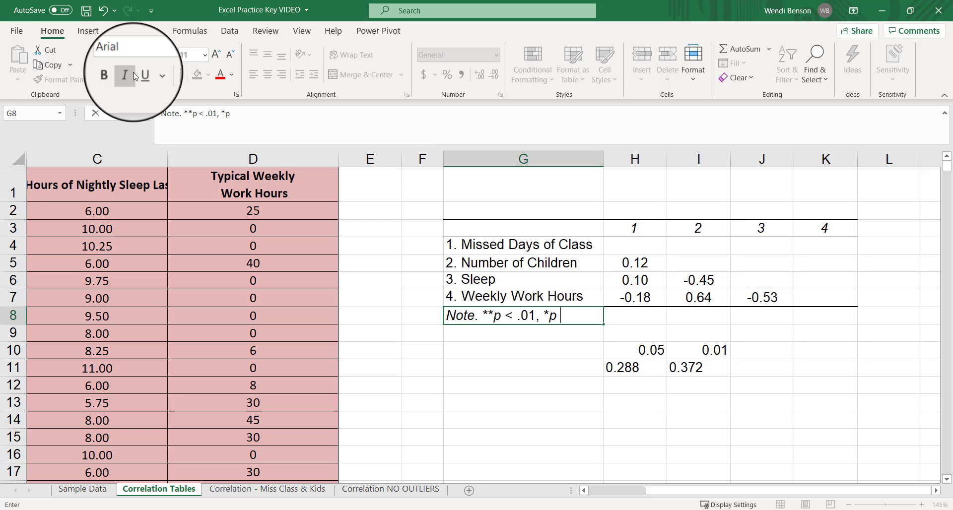
pyautogui.write('<')
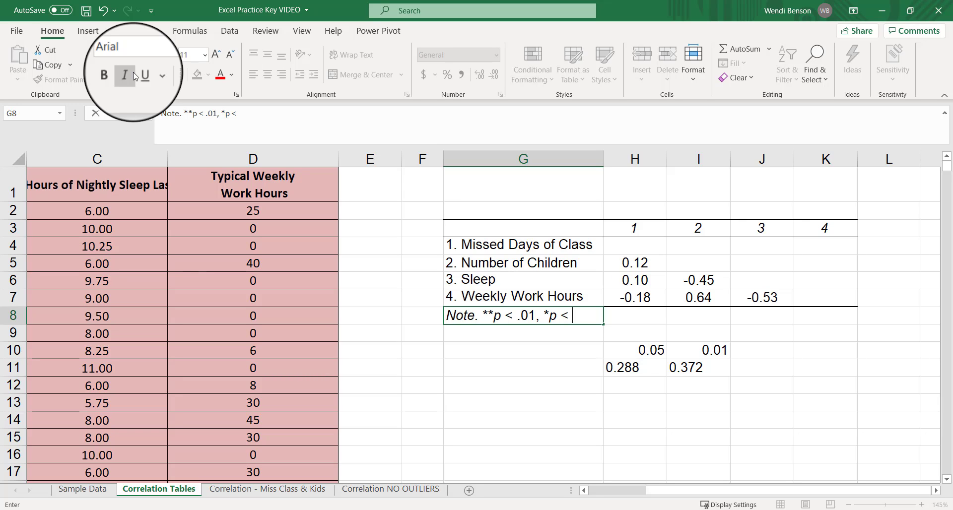
pyautogui.write('.05')
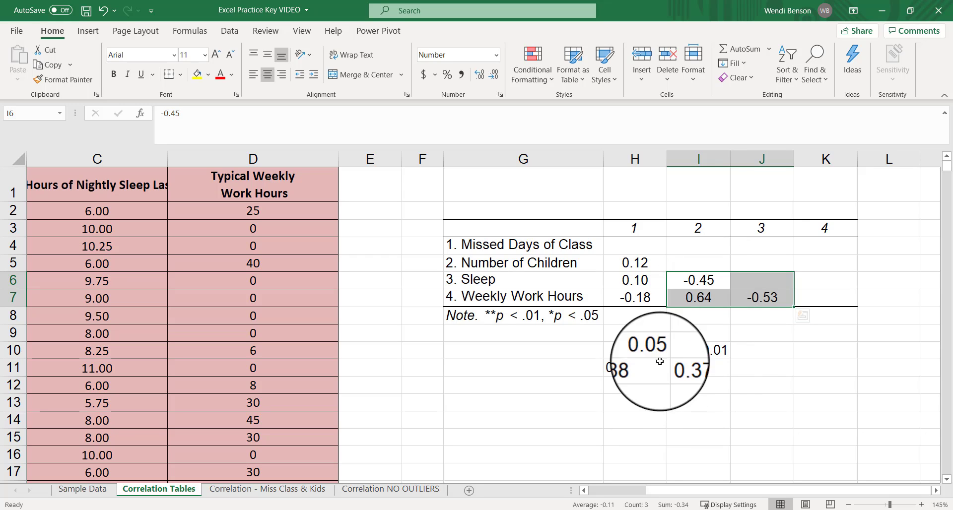
pyautogui.moveTo(656, 362); pyautogui.dragTo(527, 407)
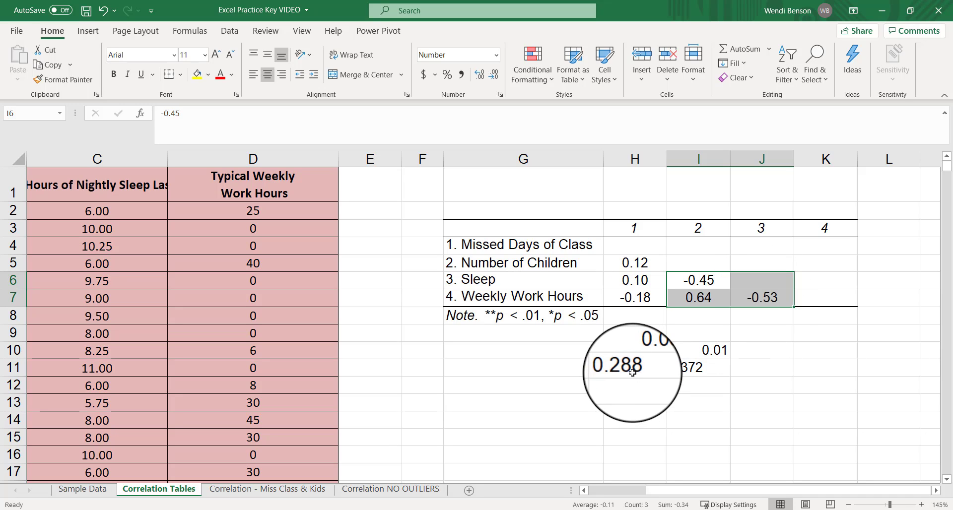
pyautogui.moveTo(699, 370)
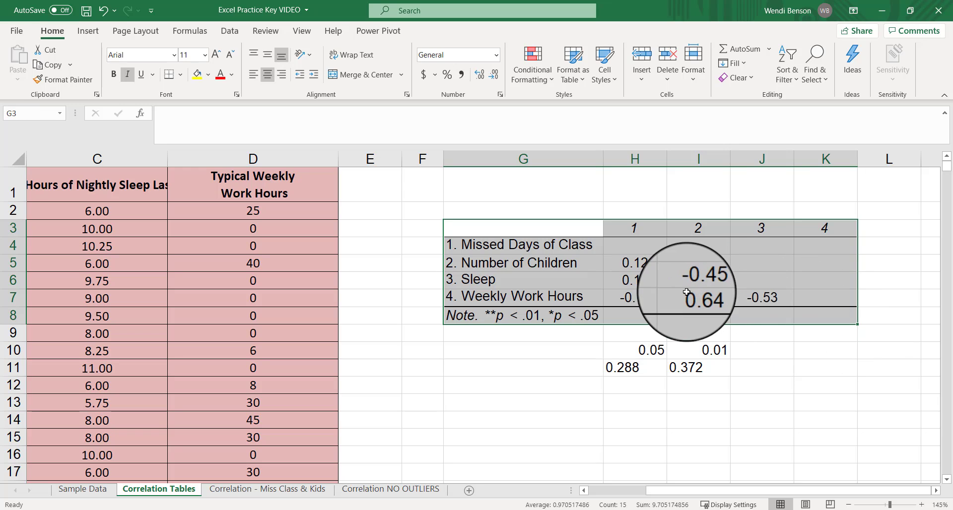
# Cut the correlations from H5:J7 to H13:J15 and select the emptied table cells.
pyautogui.click(634, 297)
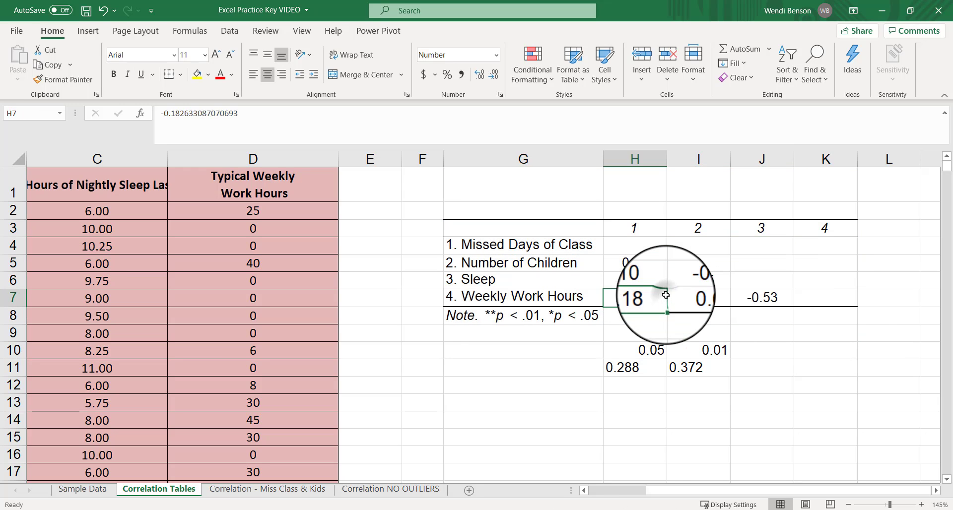
pyautogui.click(635, 263)
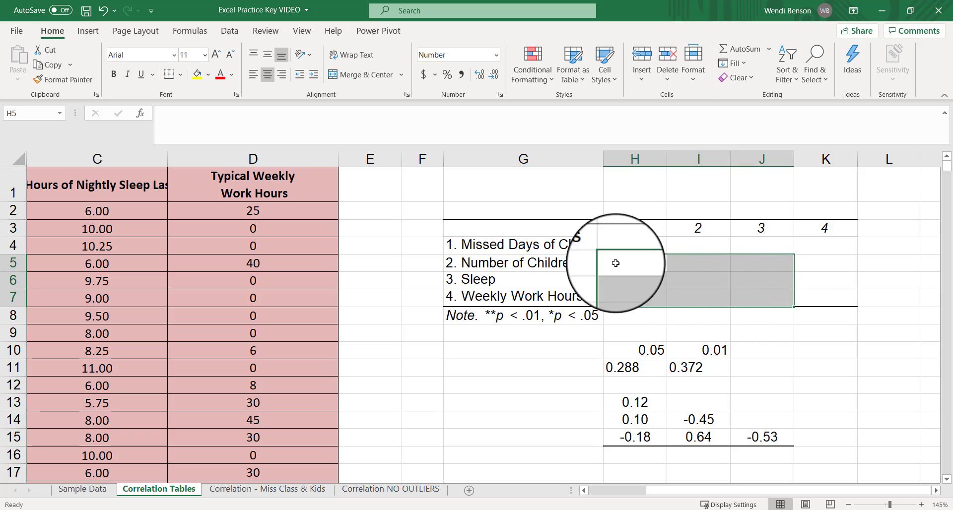
pyautogui.click(698, 281)
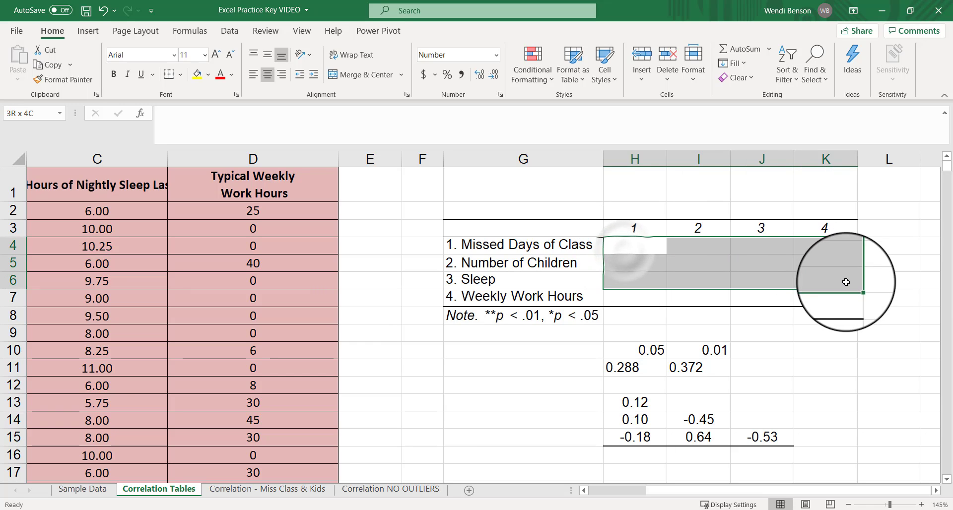
# Format the emptied correlation cells as Text via Format Cells.
pyautogui.rightClick(846, 282)
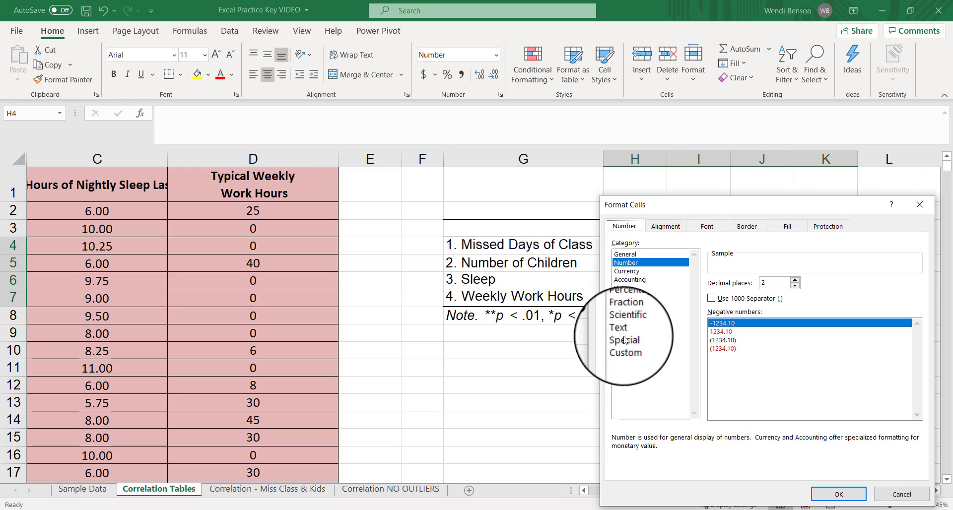
pyautogui.click(619, 329)
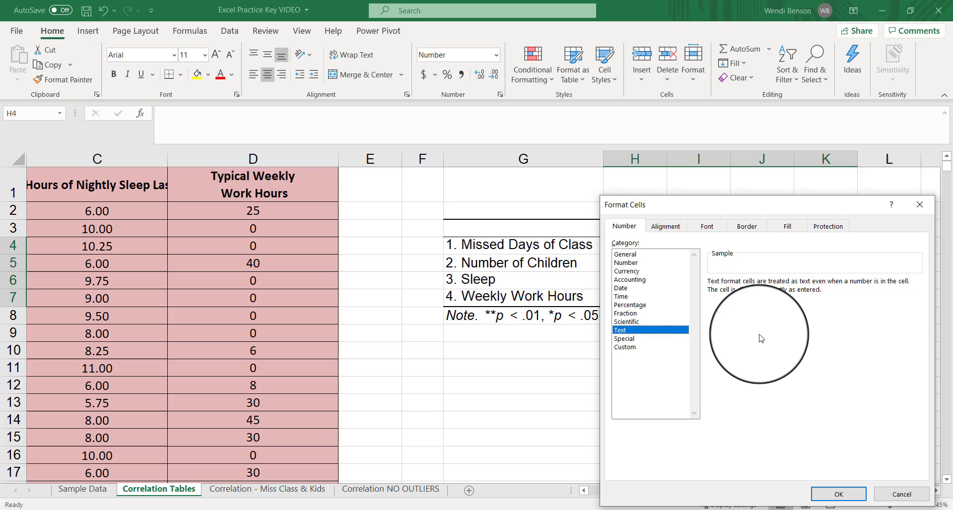
pyautogui.moveTo(838, 389)
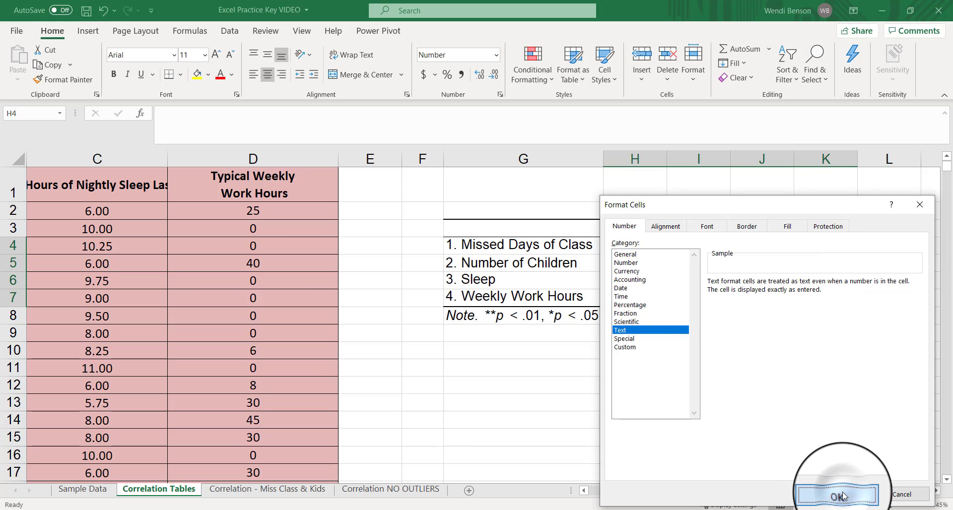
pyautogui.click(841, 495)
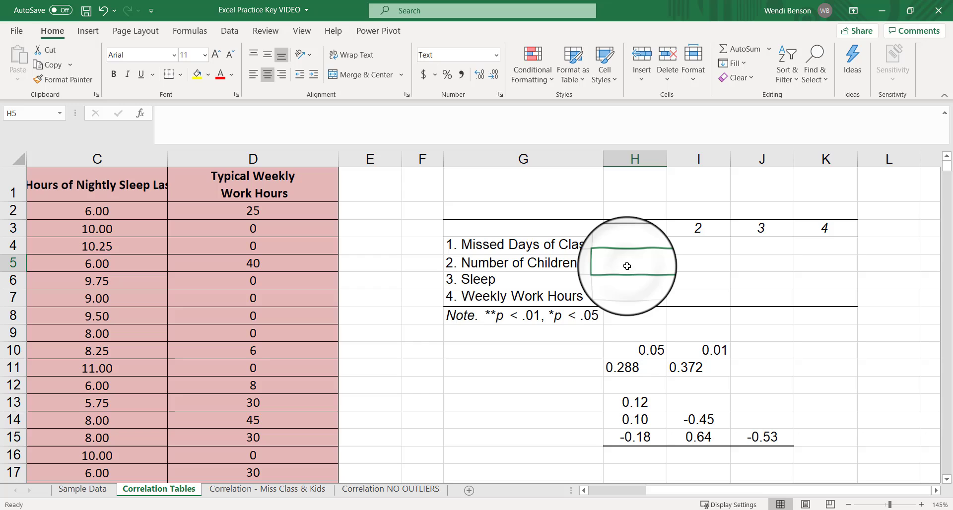
# Enter 0.12, 0.10 and -0.18 as text in H5, H6 and H7.
pyautogui.write('0.12')
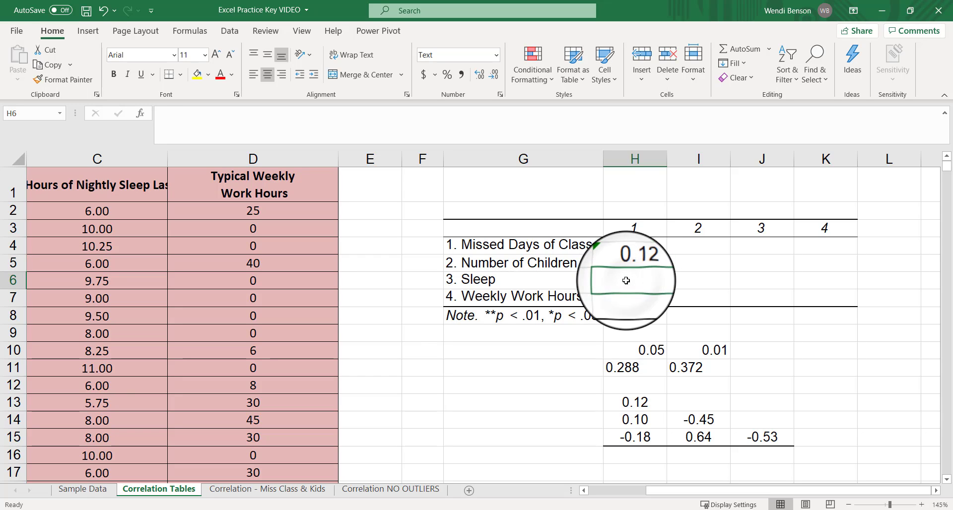
pyautogui.click(634, 298)
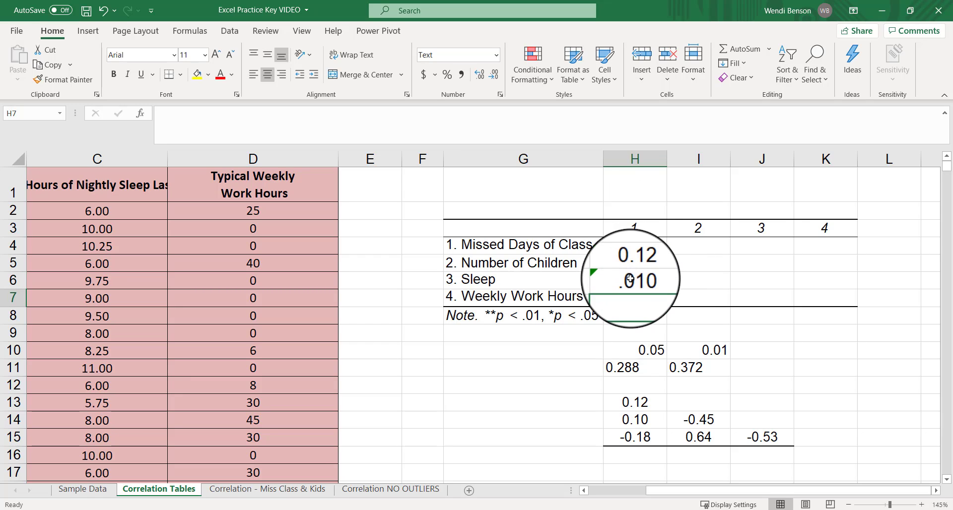
pyautogui.write('10')
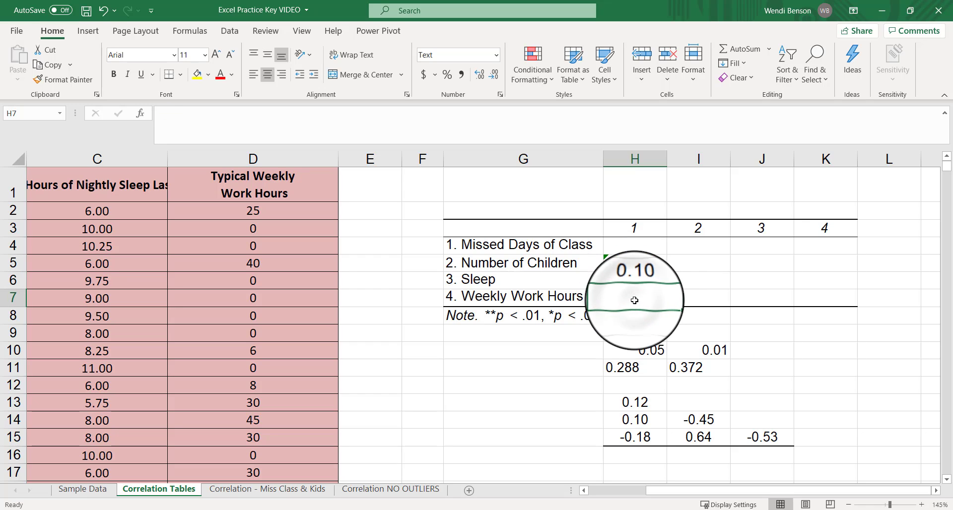
pyautogui.write('-0.')
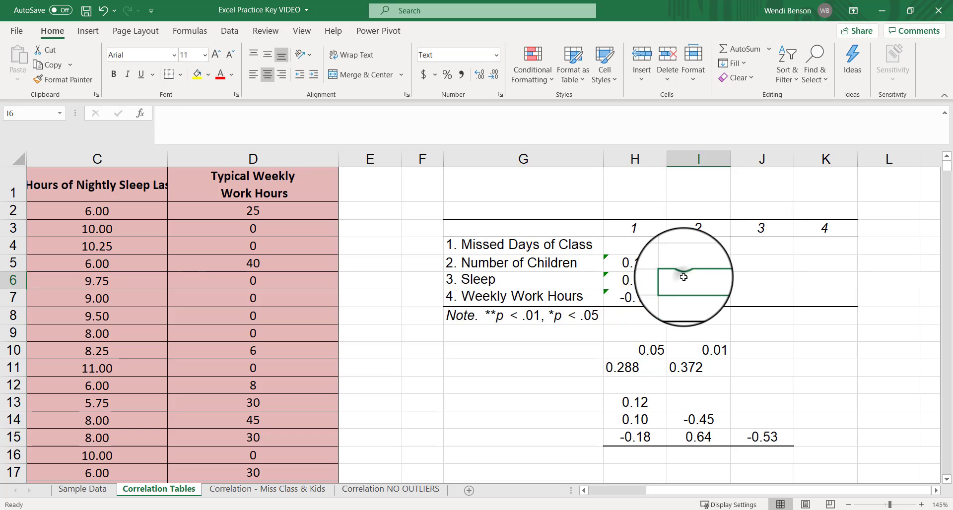
# Enter -0.45** in I6, 0.64** in I7 and -0.53** in J7, then verify the entries.
pyautogui.write('-')
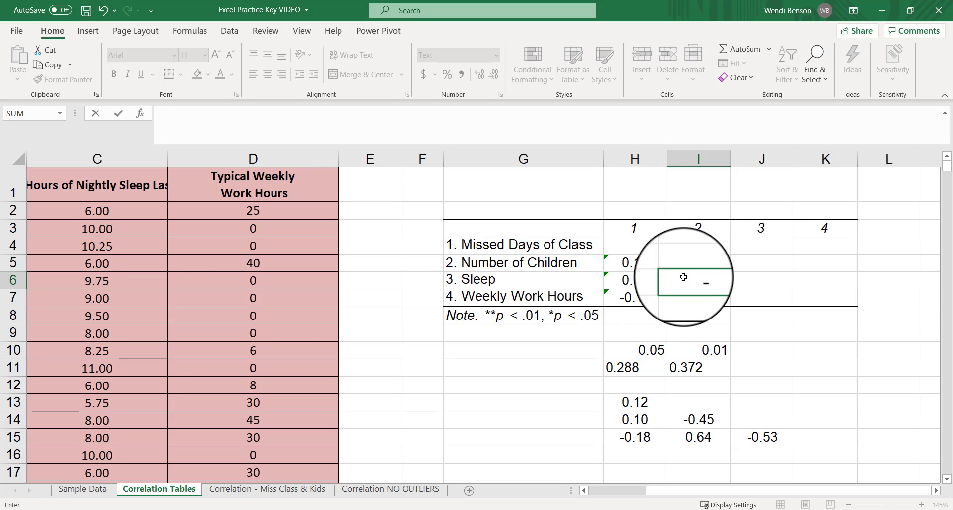
pyautogui.write('-0.45**')
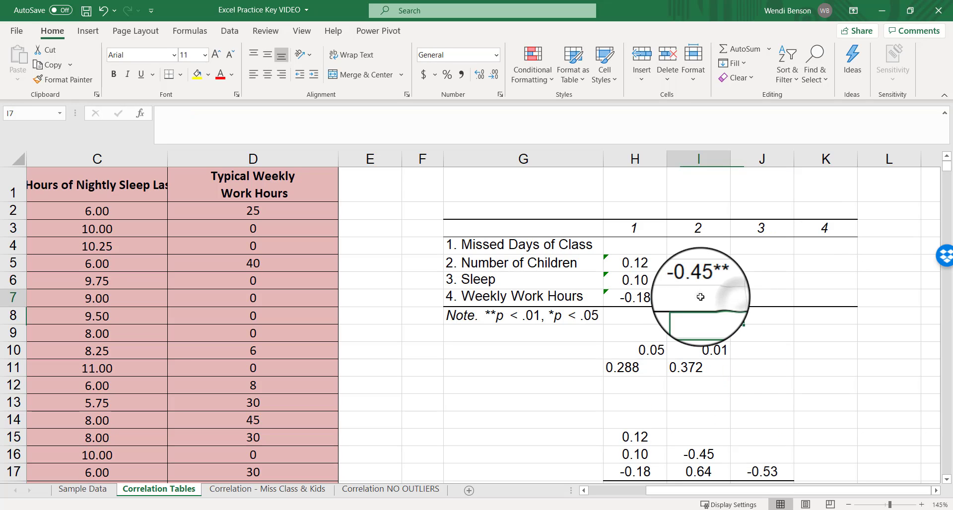
pyautogui.write('0.64**')
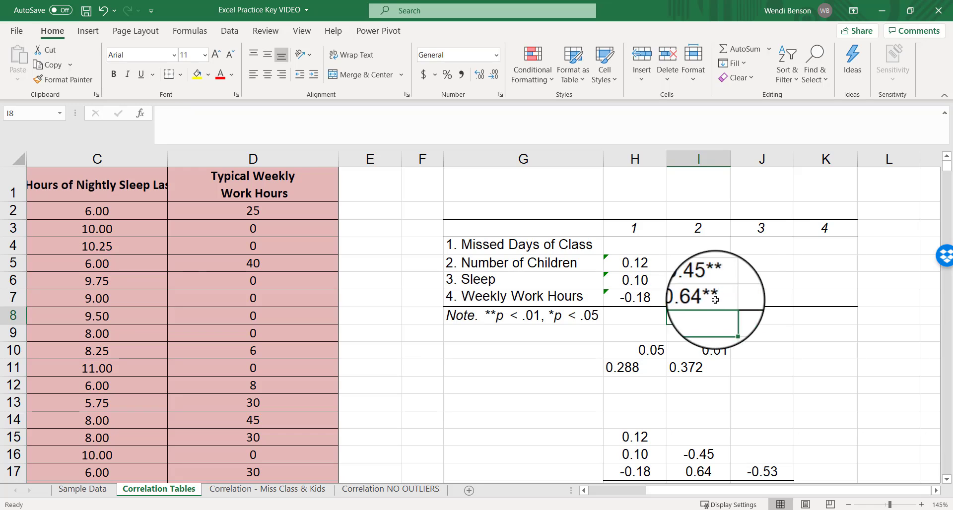
pyautogui.click(762, 298)
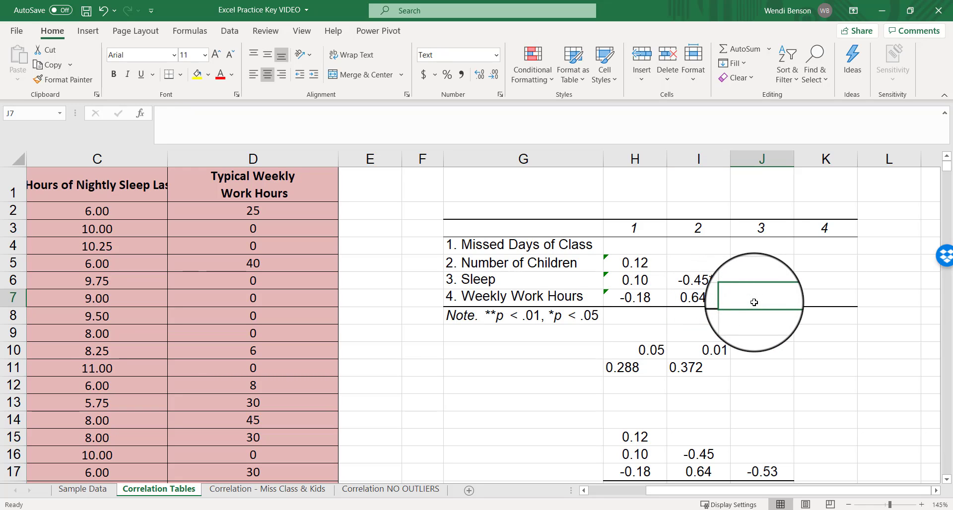
pyautogui.write('-0.5')
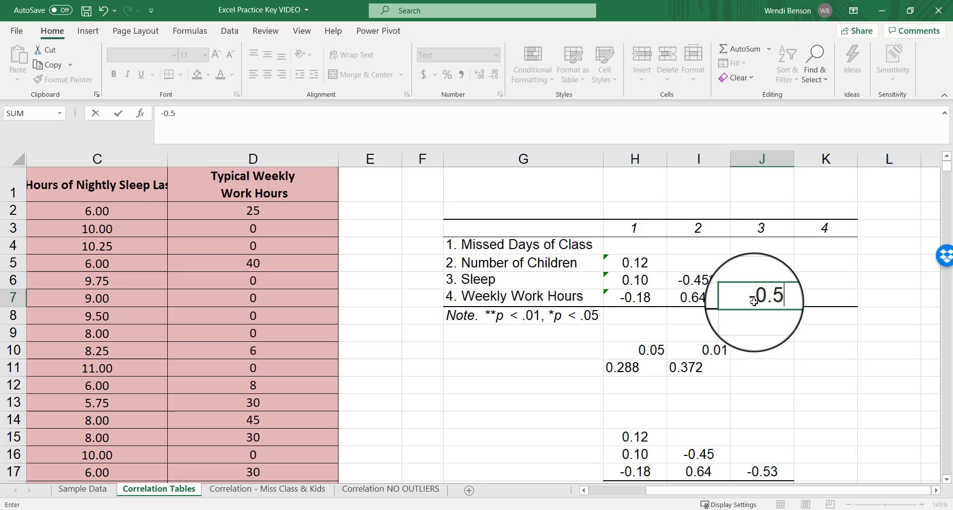
pyautogui.press('enter')
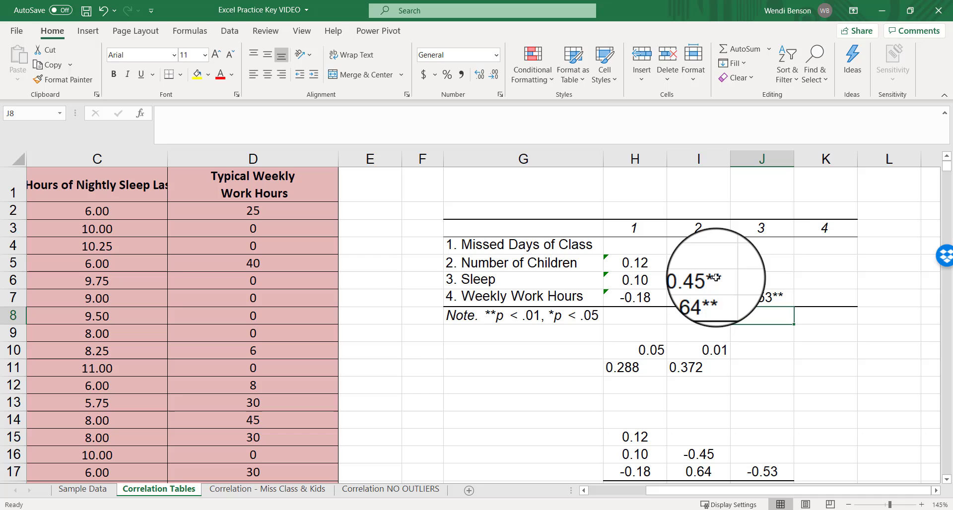
pyautogui.click(698, 297)
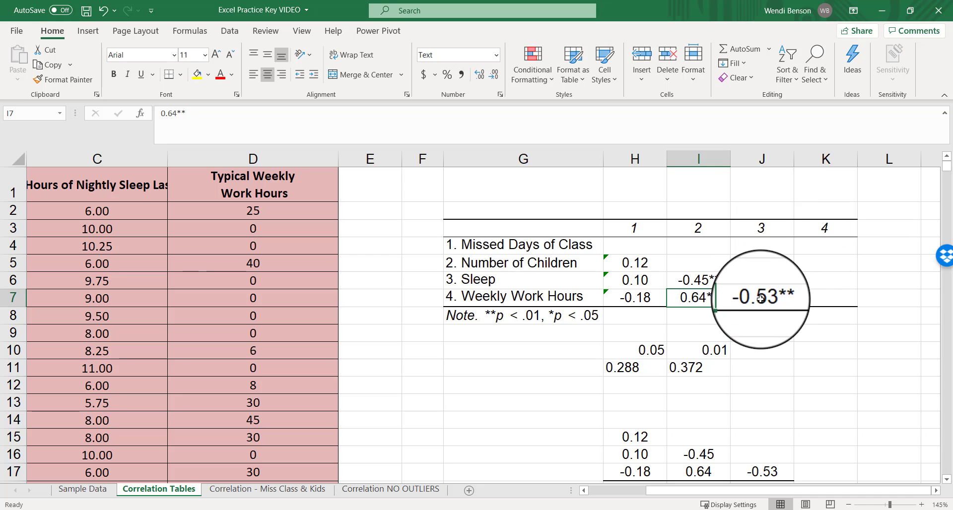
pyautogui.click(519, 297)
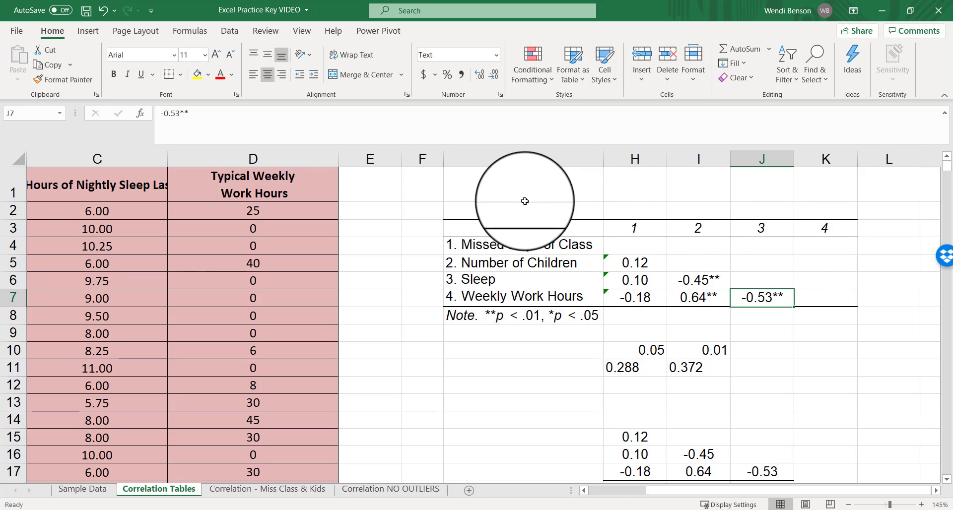
pyautogui.moveTo(769, 341)
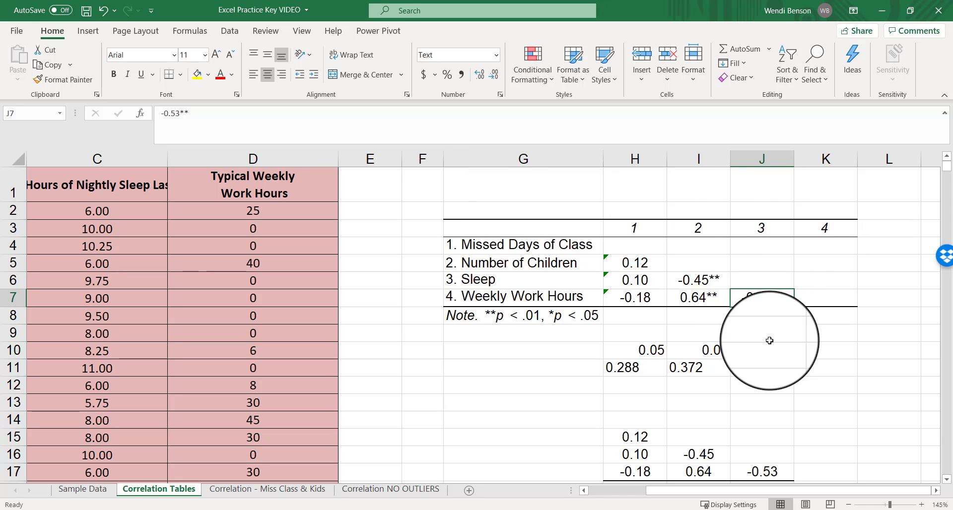